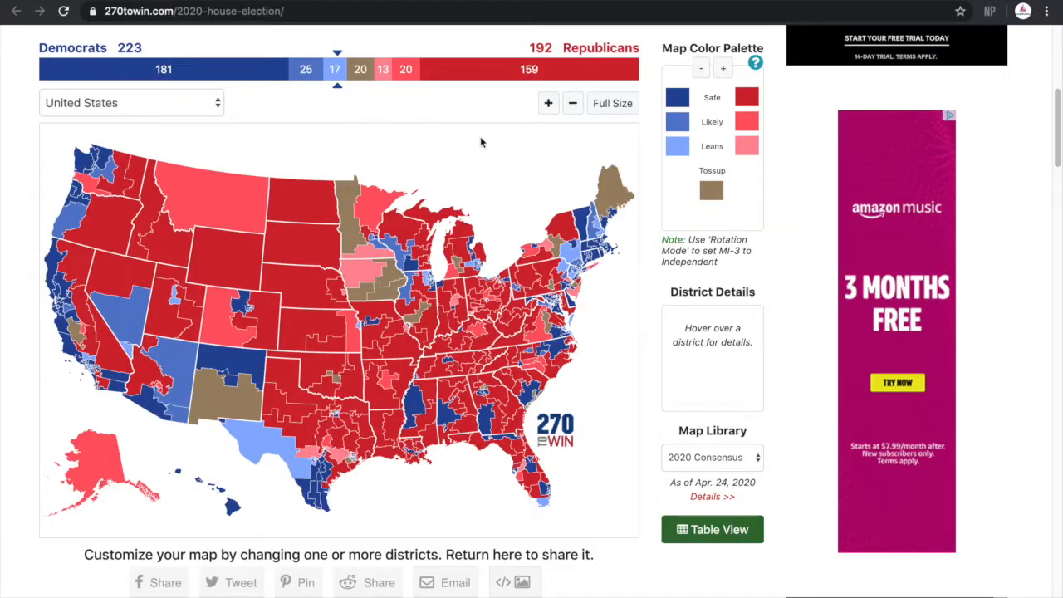
mouse_move(324, 108)
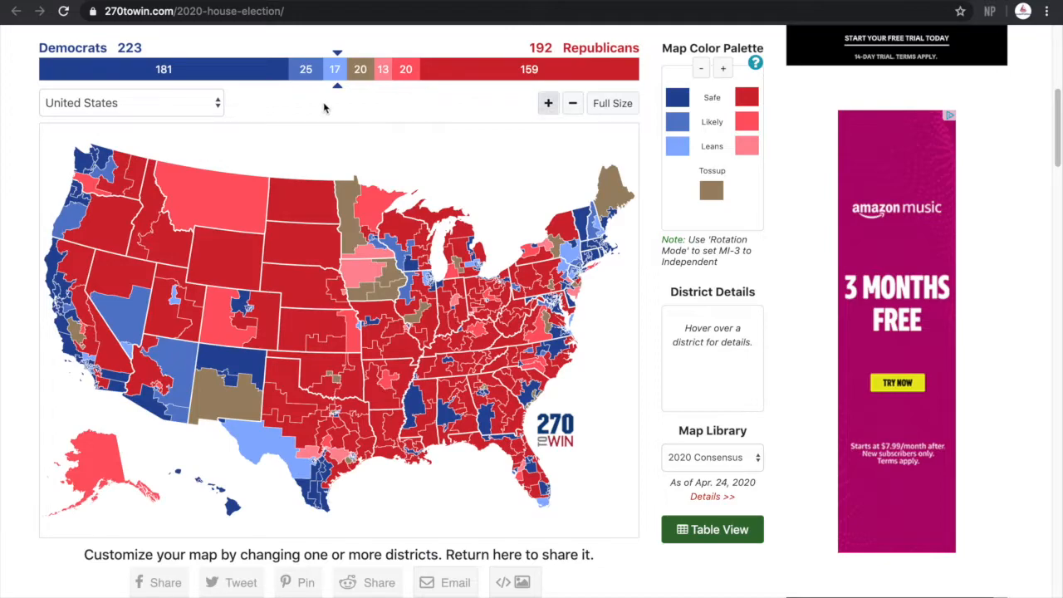
Rate CA-21 (TJ Cox) leans Democrat and GA-6 leans Republican, giving 224–192 with 19 tossups.
scroll(down, 3)
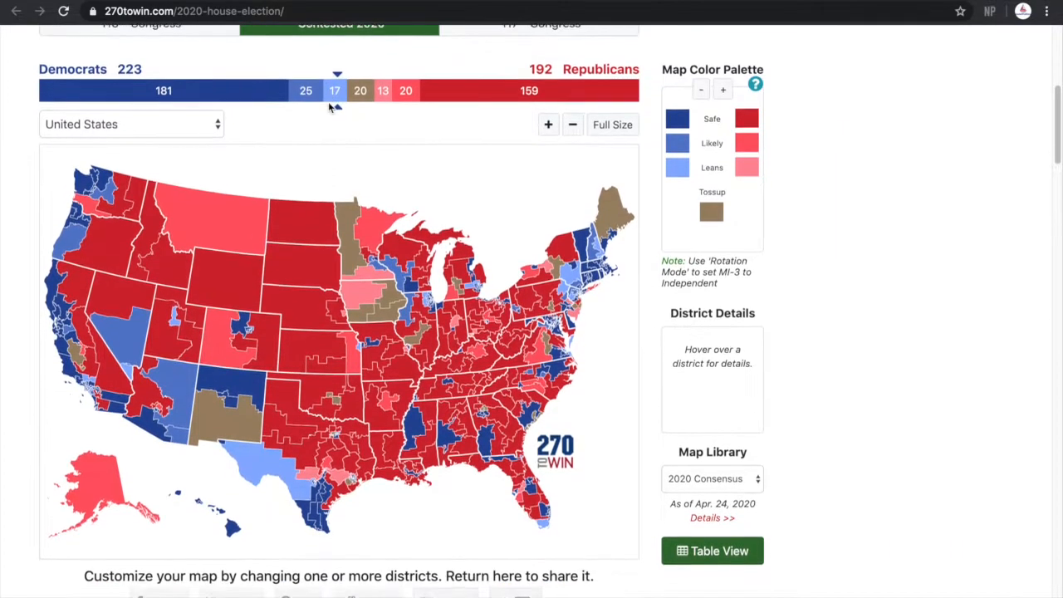
scroll(down, 3)
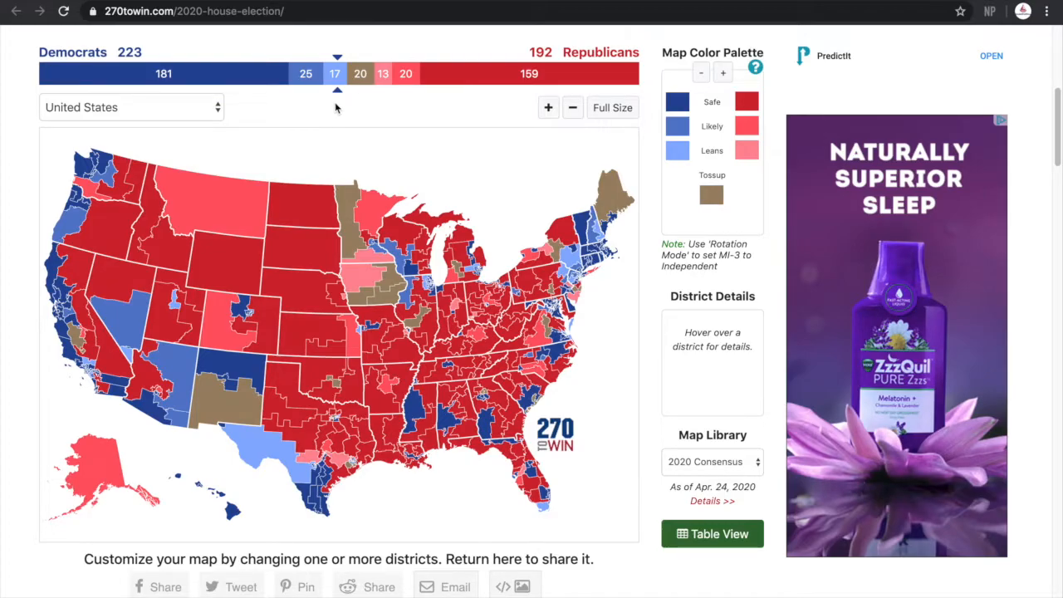
scroll(down, 3)
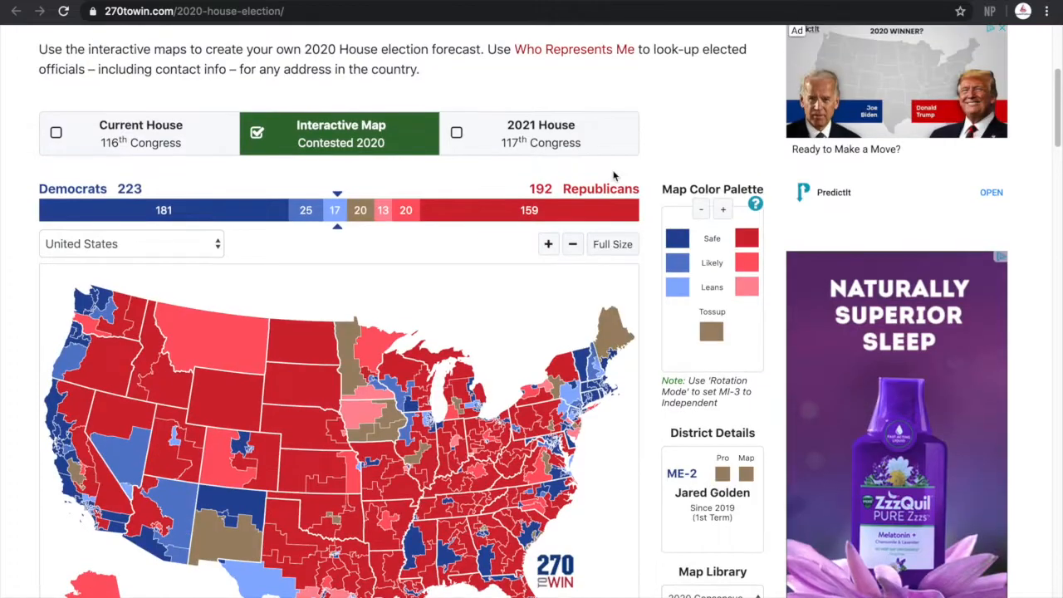
scroll(down, 3)
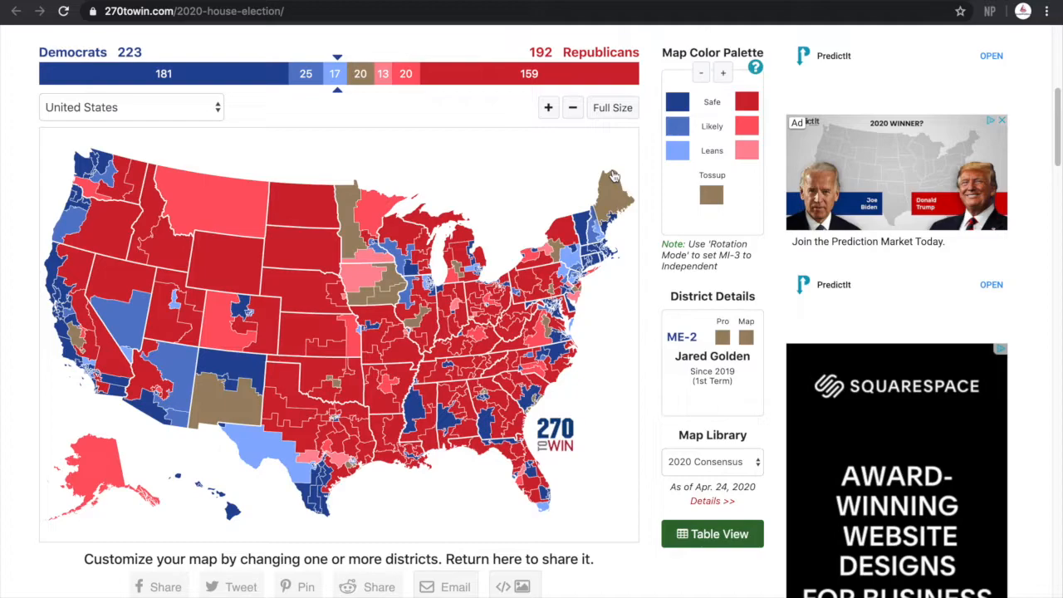
scroll(down, 3)
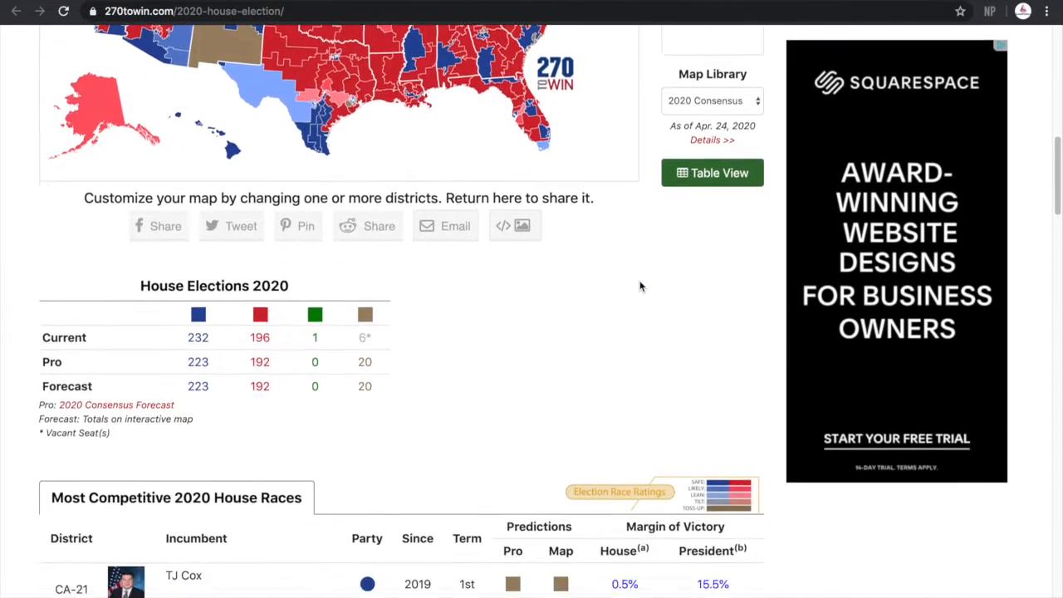
scroll(down, 3)
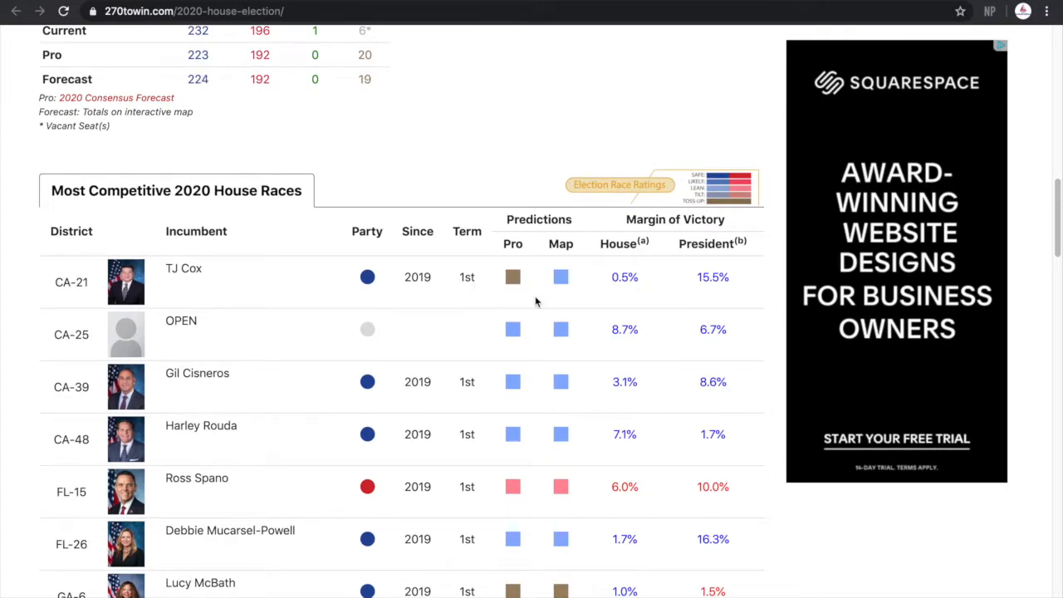
mouse_move(527, 306)
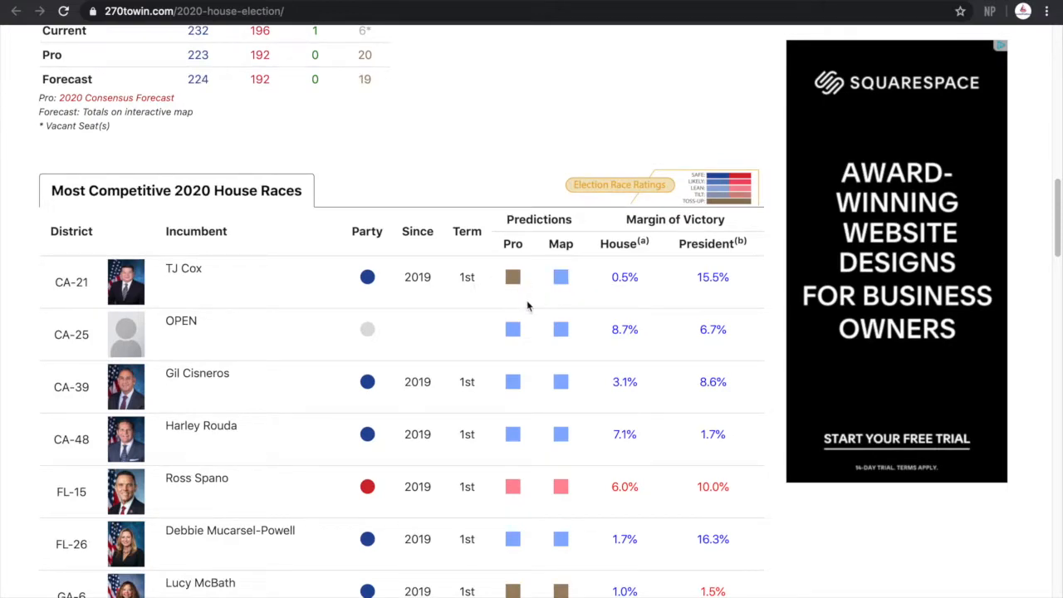
scroll(down, 3)
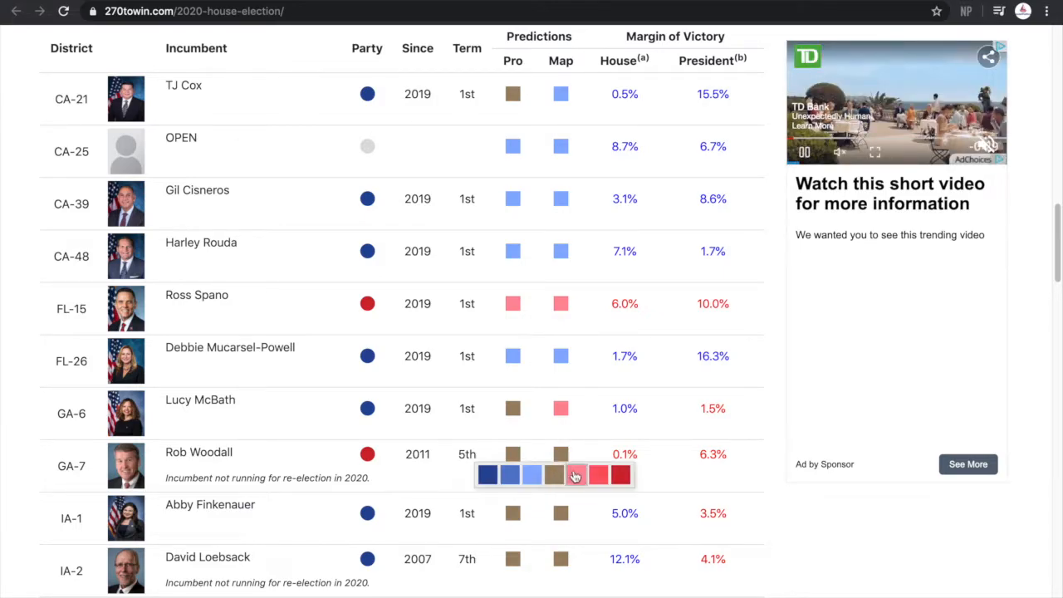
Color GA-7, IA-1, IA-2, IA-3, IL-13 and IL-14 light red for Leans Republican.
scroll(down, 3)
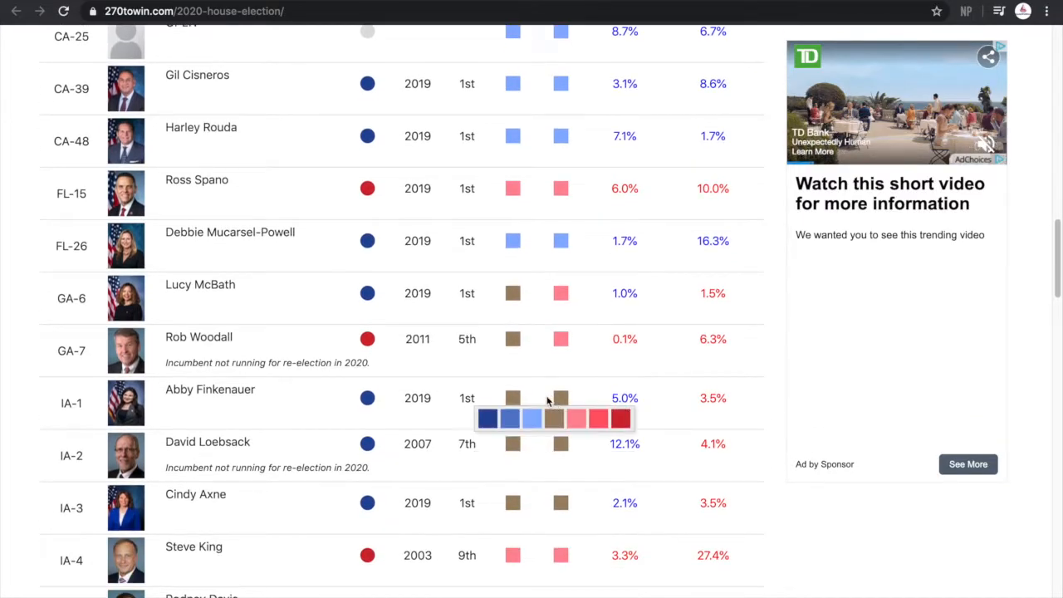
mouse_move(561, 445)
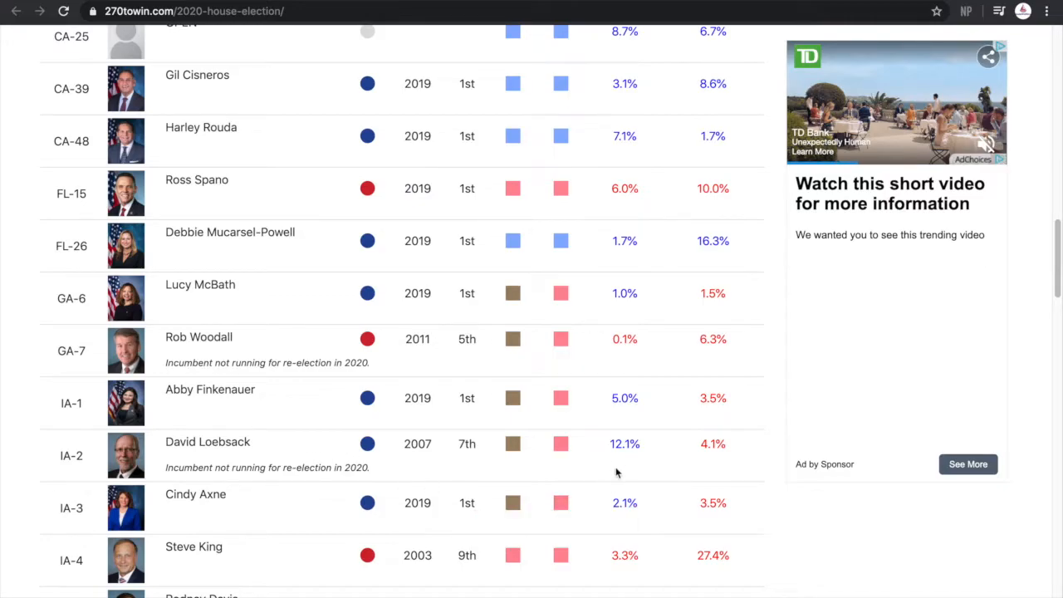
mouse_move(598, 449)
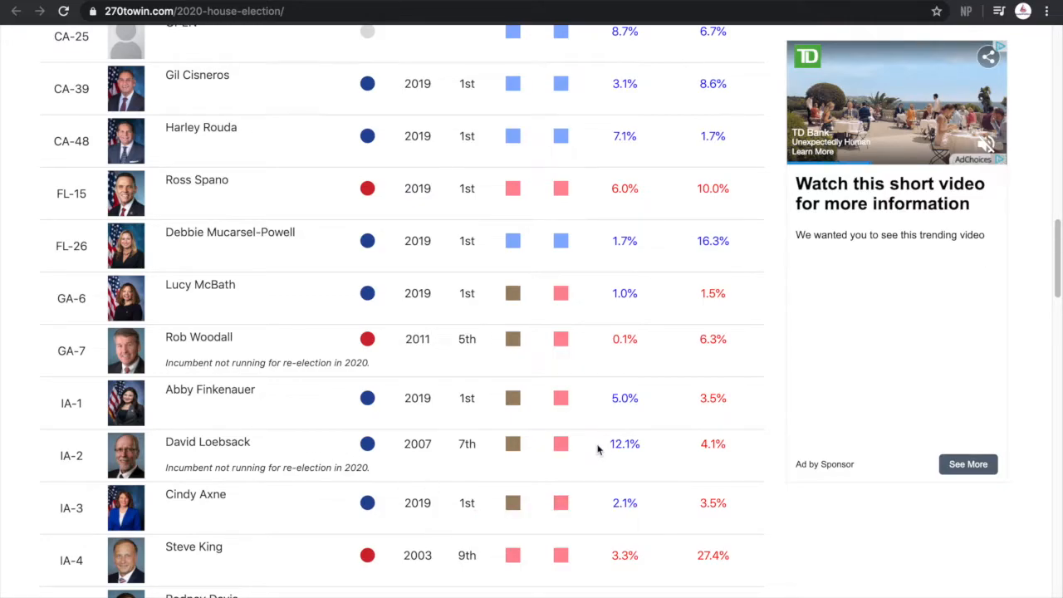
mouse_move(445, 500)
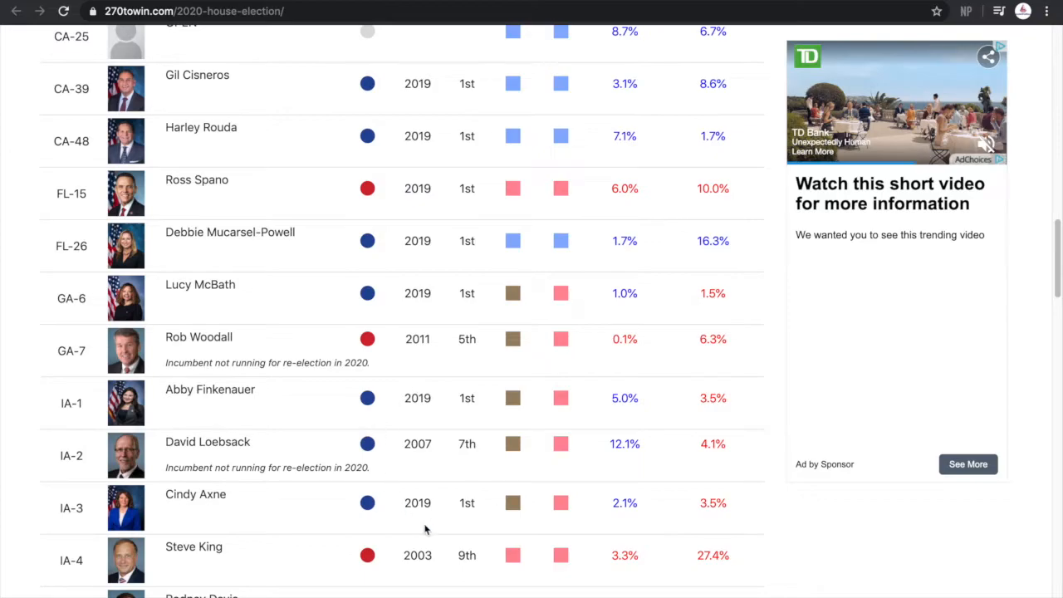
mouse_move(334, 410)
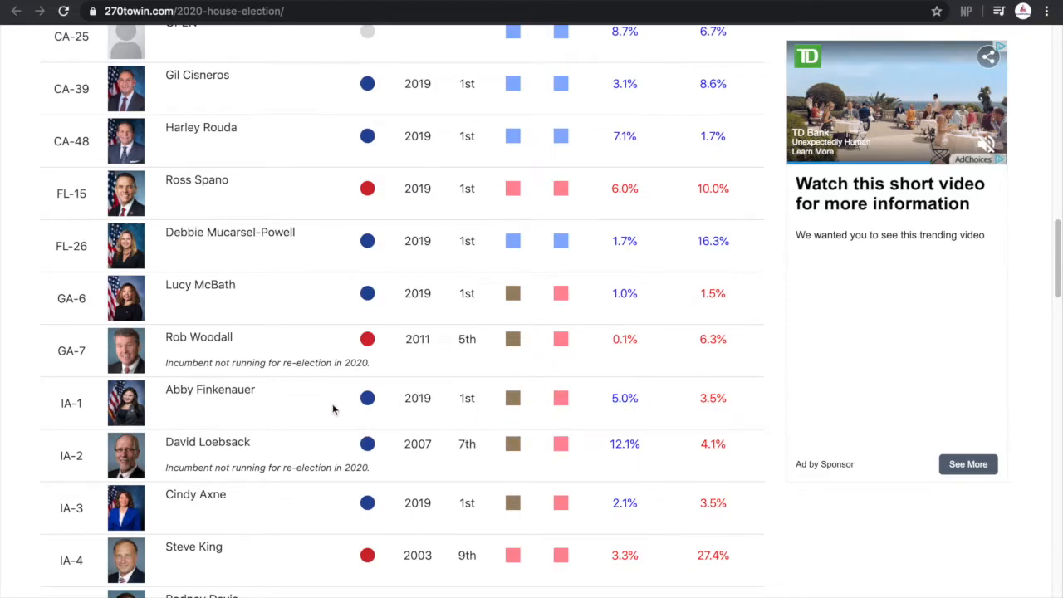
mouse_move(523, 388)
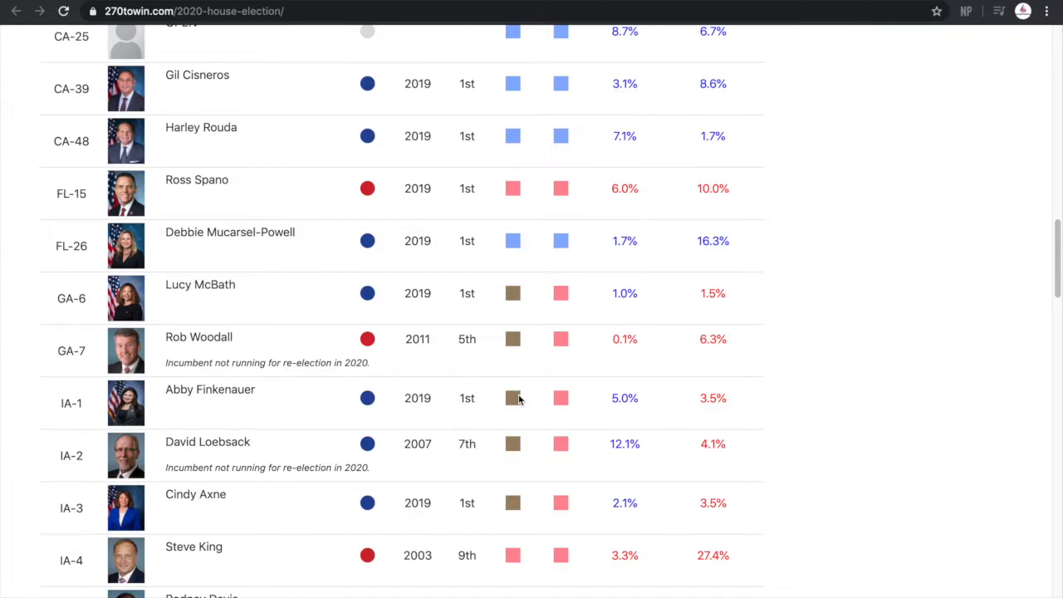
scroll(down, 3)
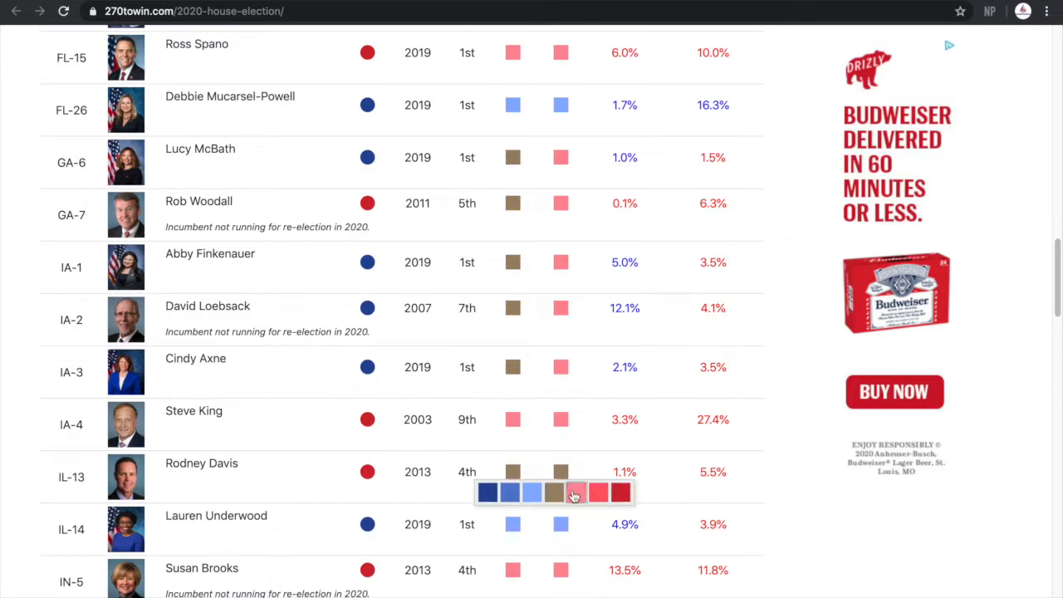
scroll(down, 3)
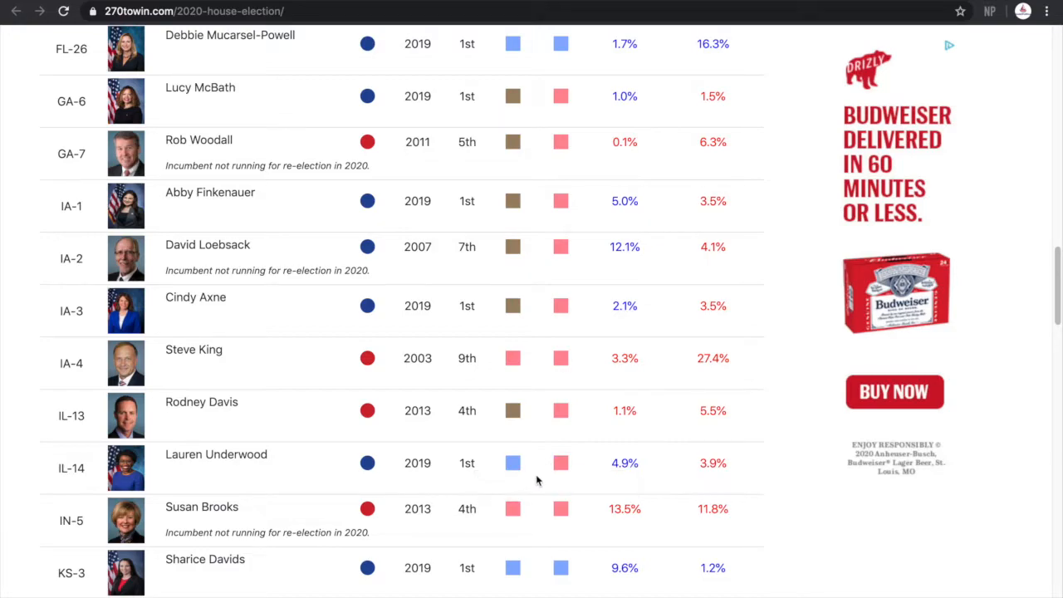
mouse_move(534, 464)
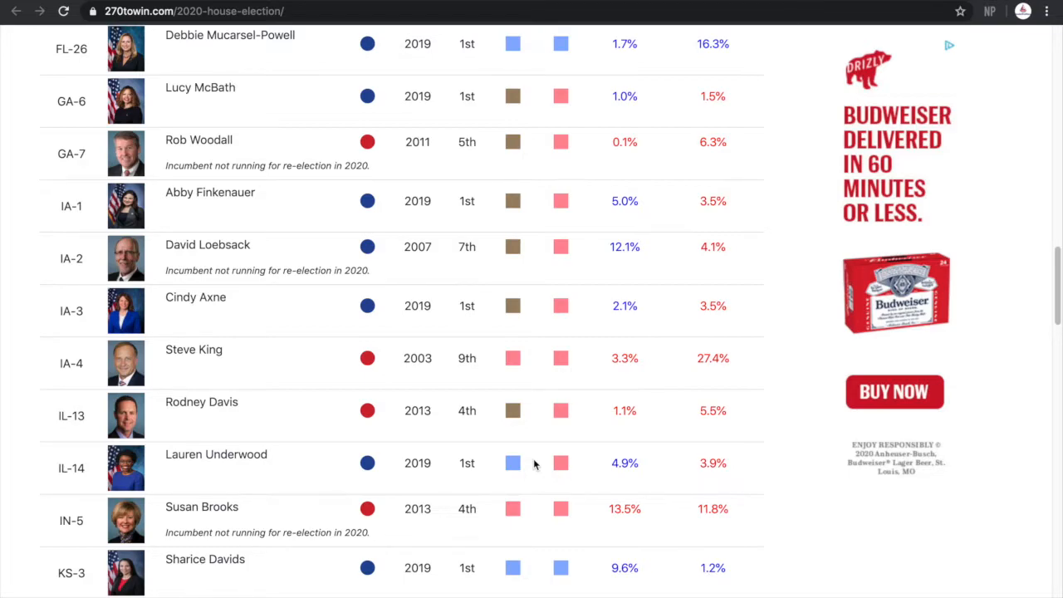
scroll(down, 3)
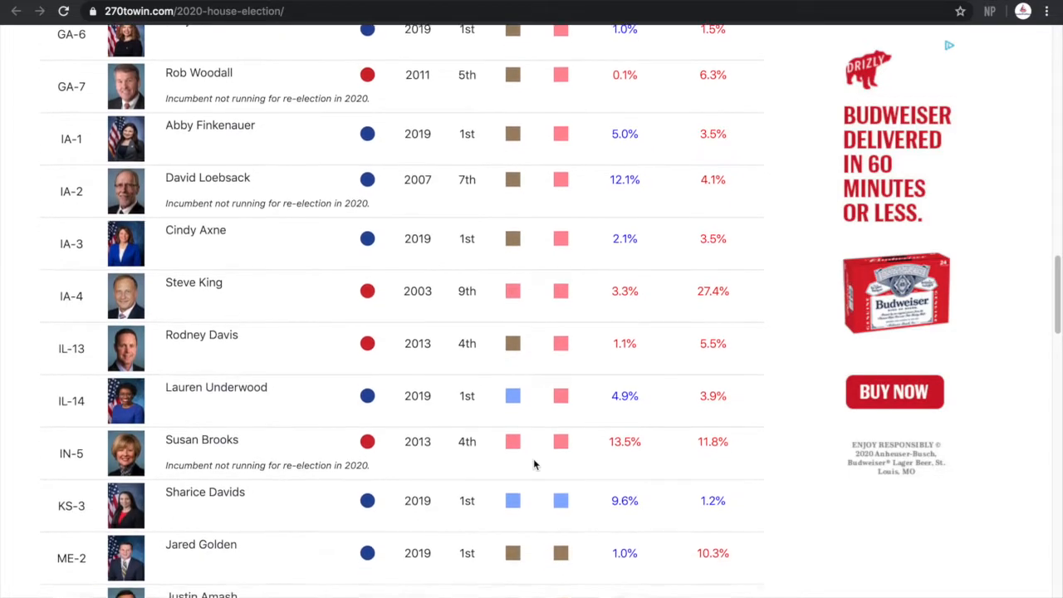
Set ME-2, MI-3 and MI-8 to the light red Leans Republican swatch.
scroll(down, 3)
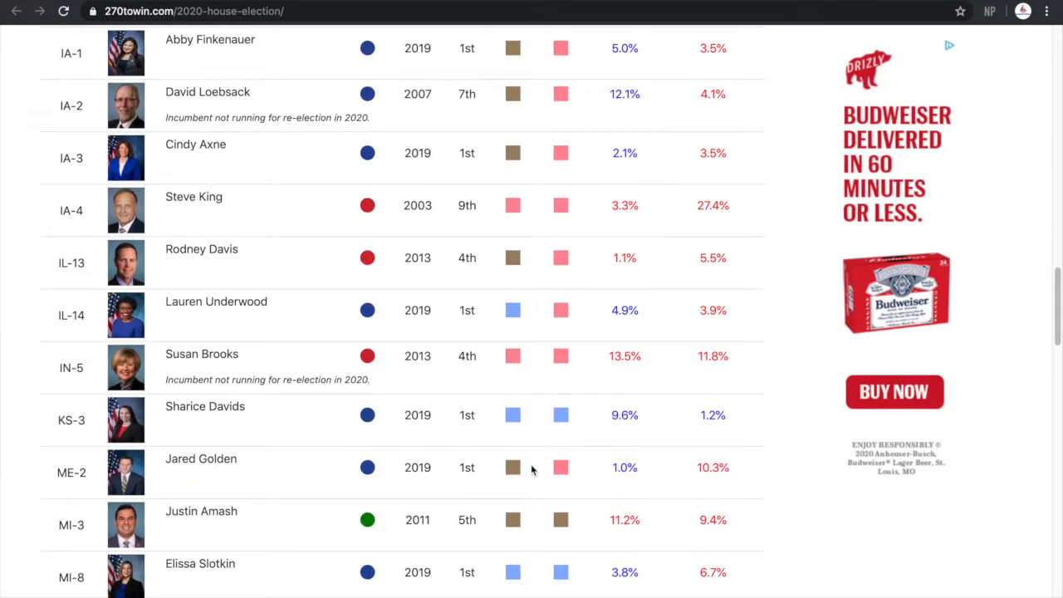
scroll(down, 3)
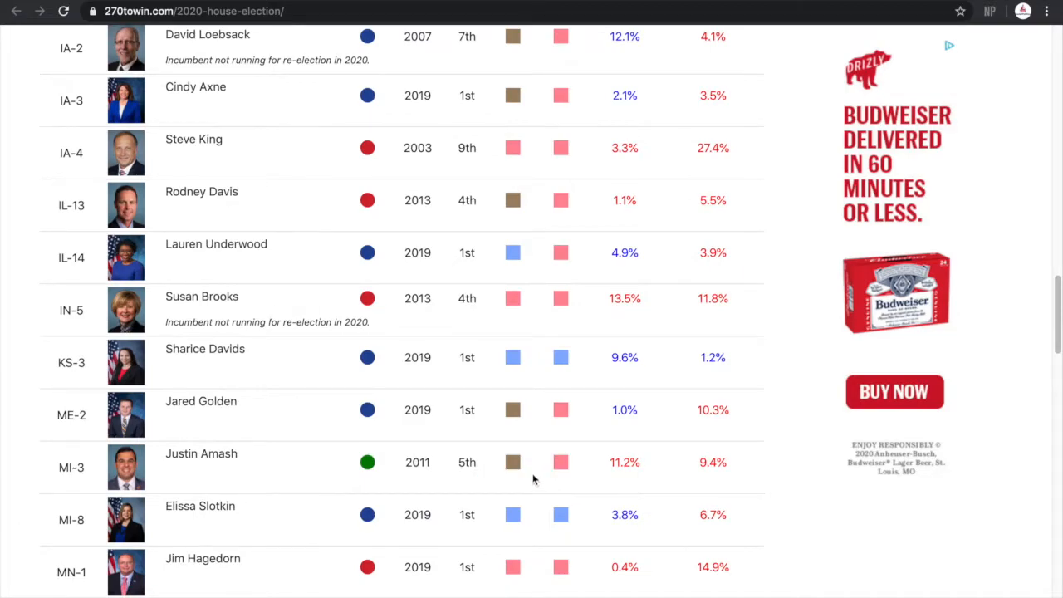
mouse_move(536, 470)
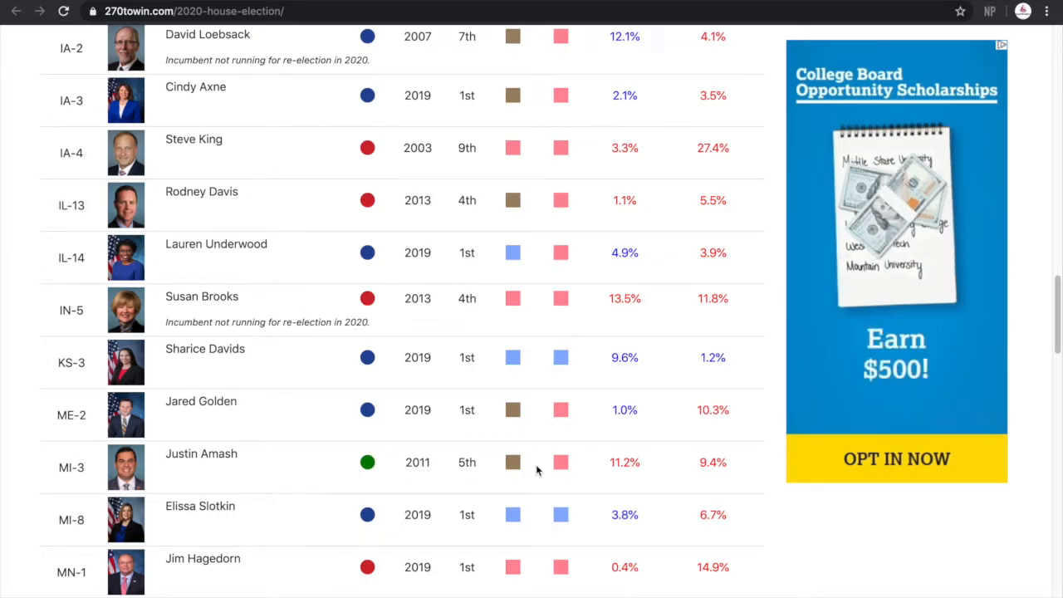
scroll(down, 3)
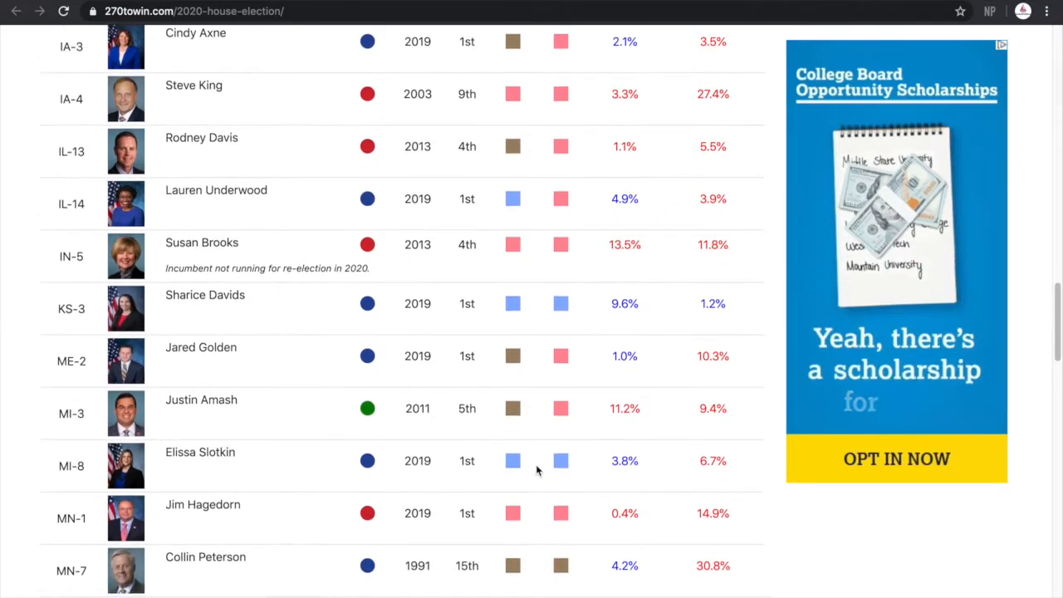
scroll(down, 3)
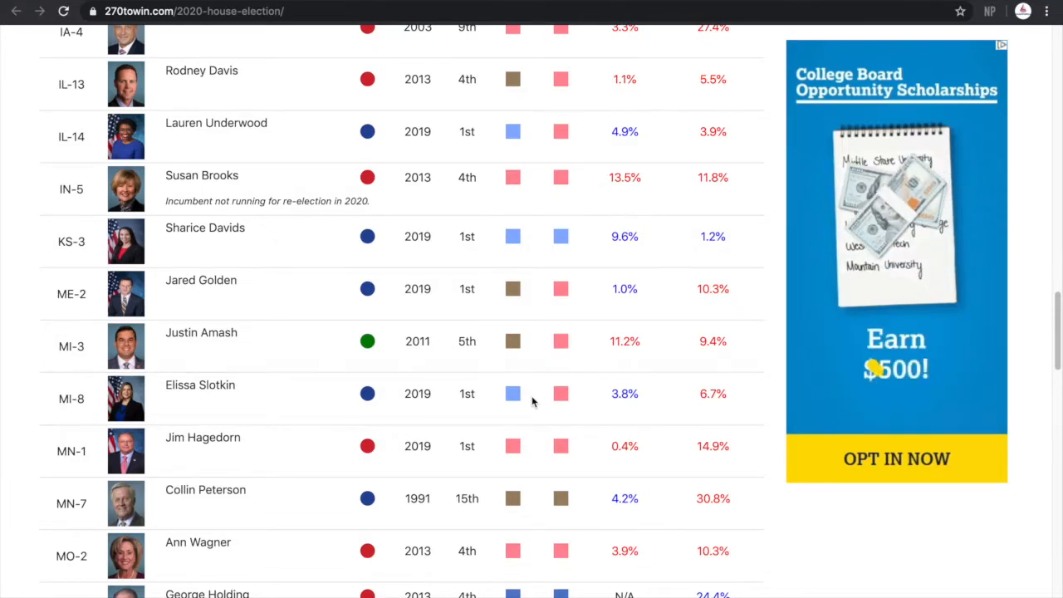
scroll(down, 3)
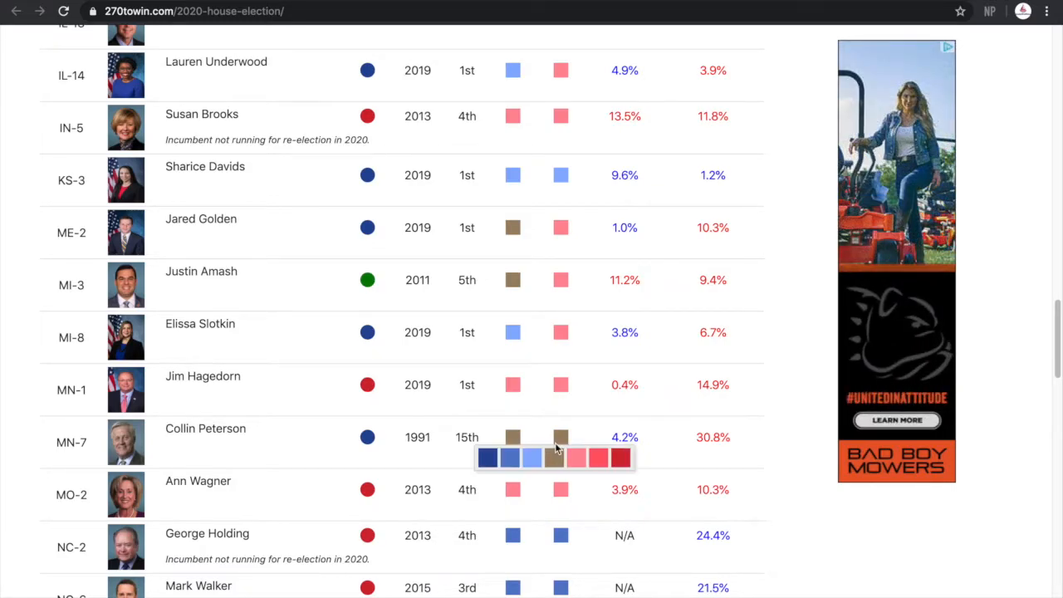
Switch NH-1 and MN-7 (Collin Peterson) to light red Leans Republican.
scroll(down, 3)
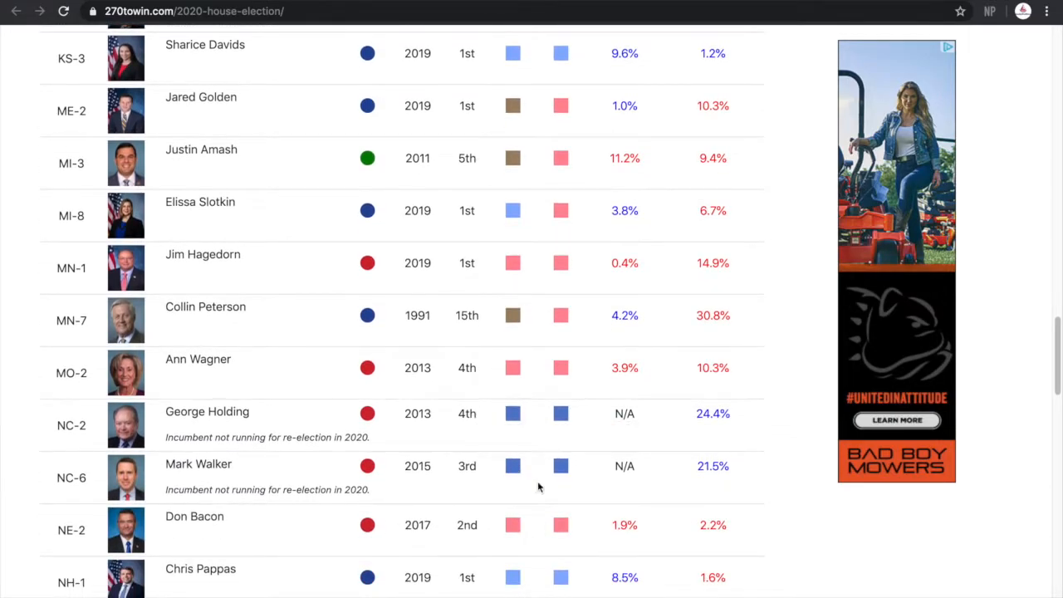
click(561, 466)
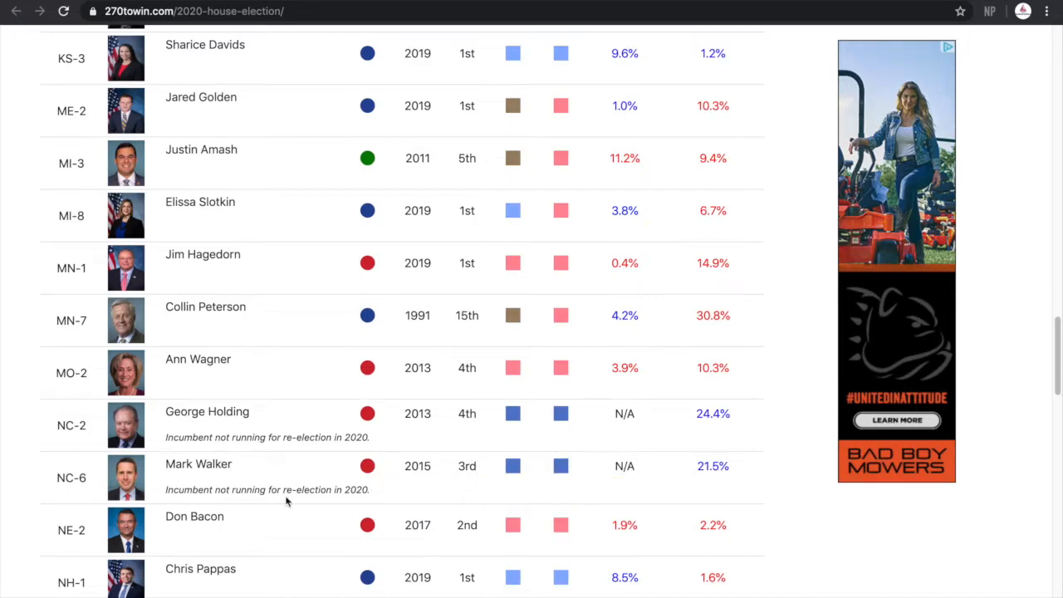
mouse_move(704, 430)
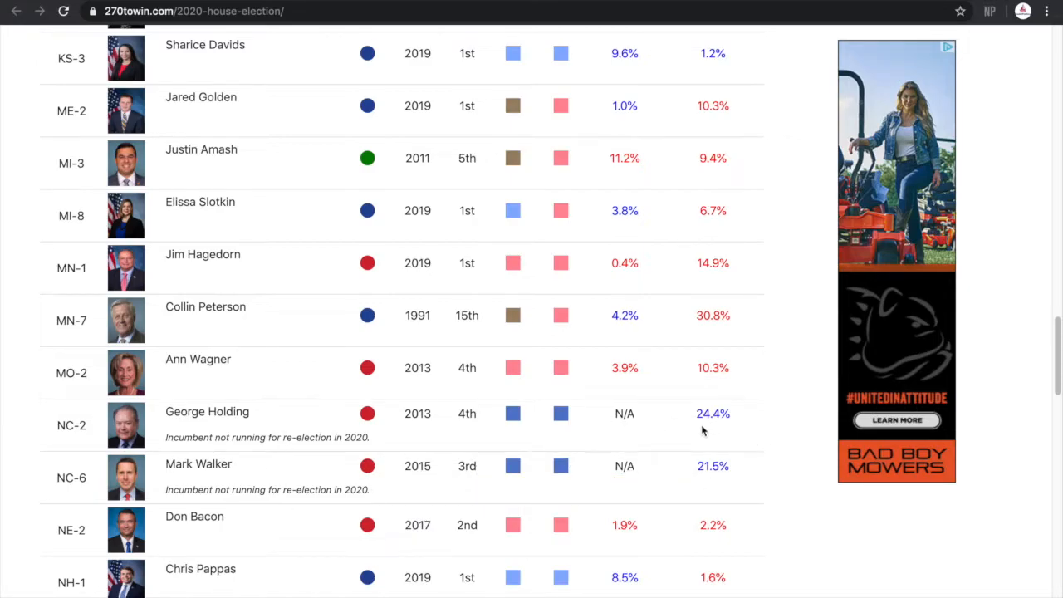
mouse_move(701, 461)
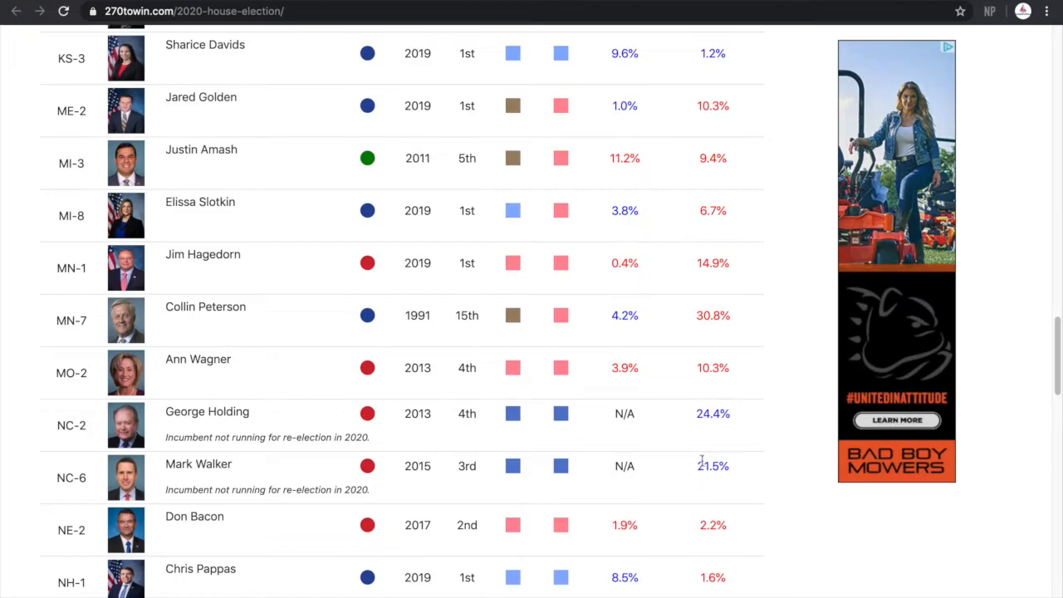
scroll(down, 3)
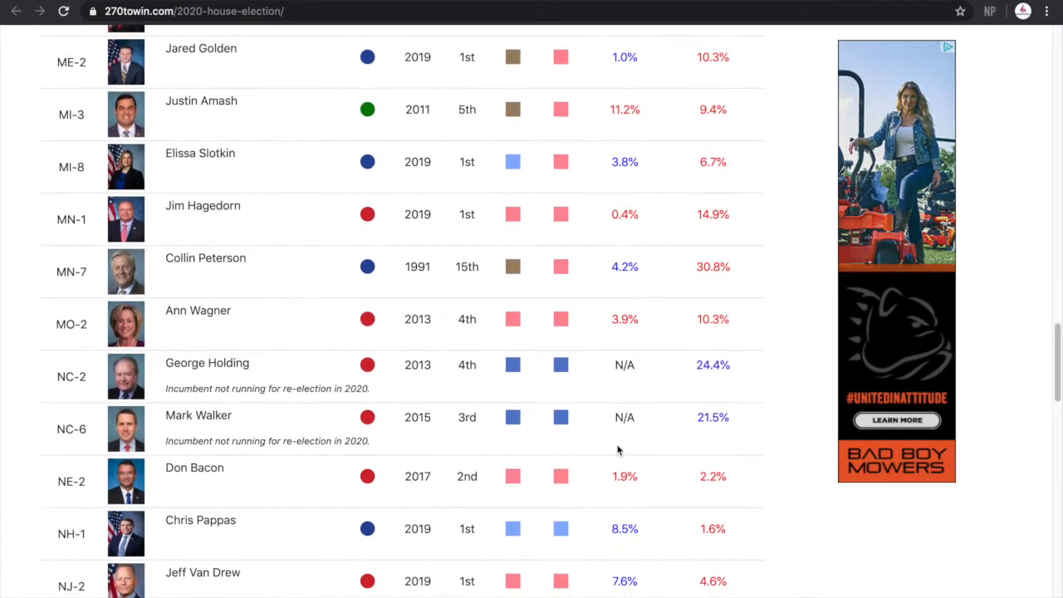
click(561, 417)
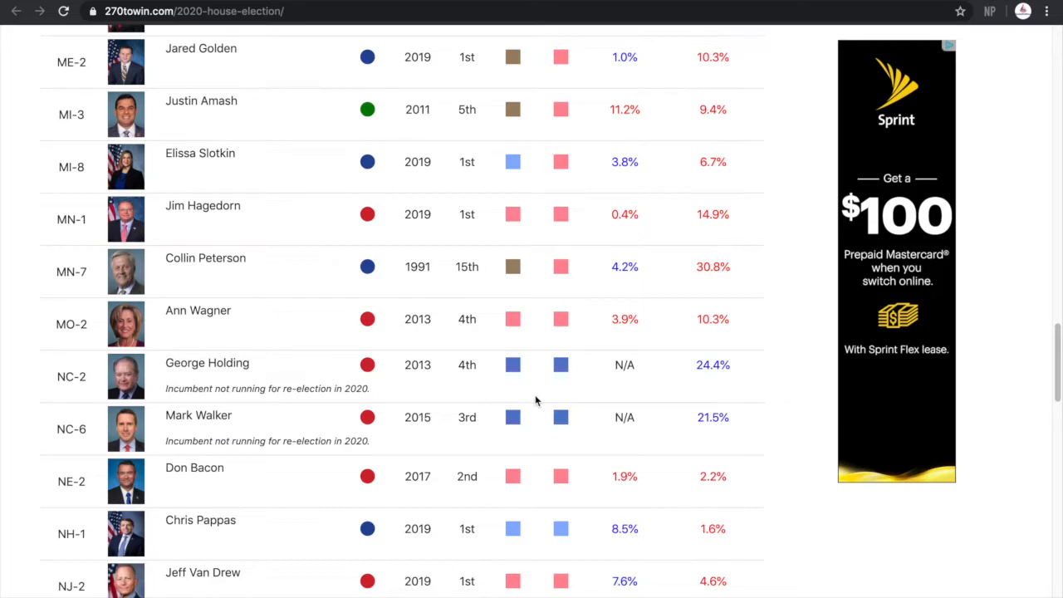
scroll(down, 3)
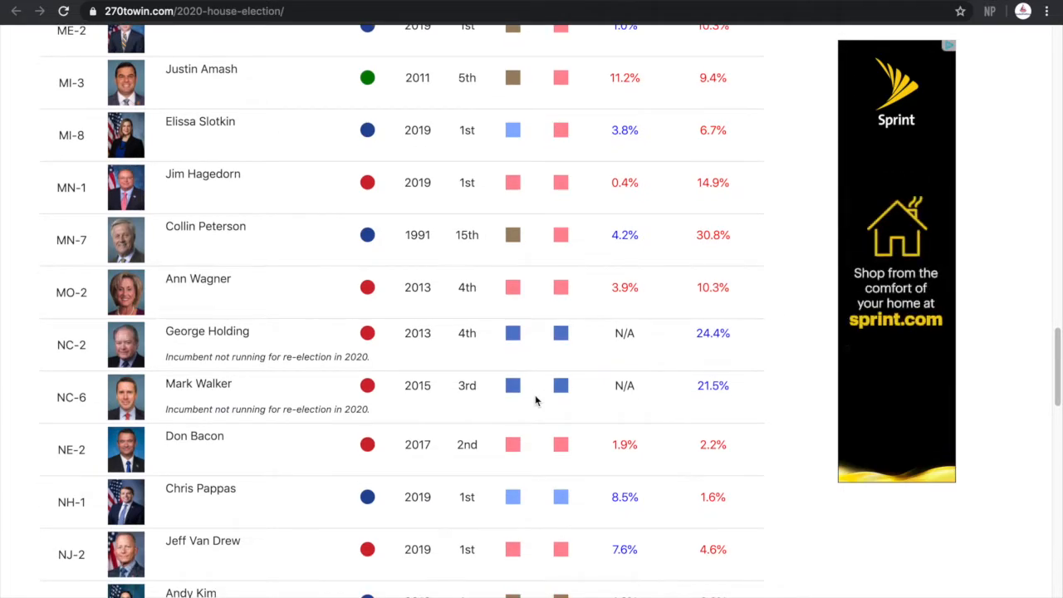
scroll(down, 3)
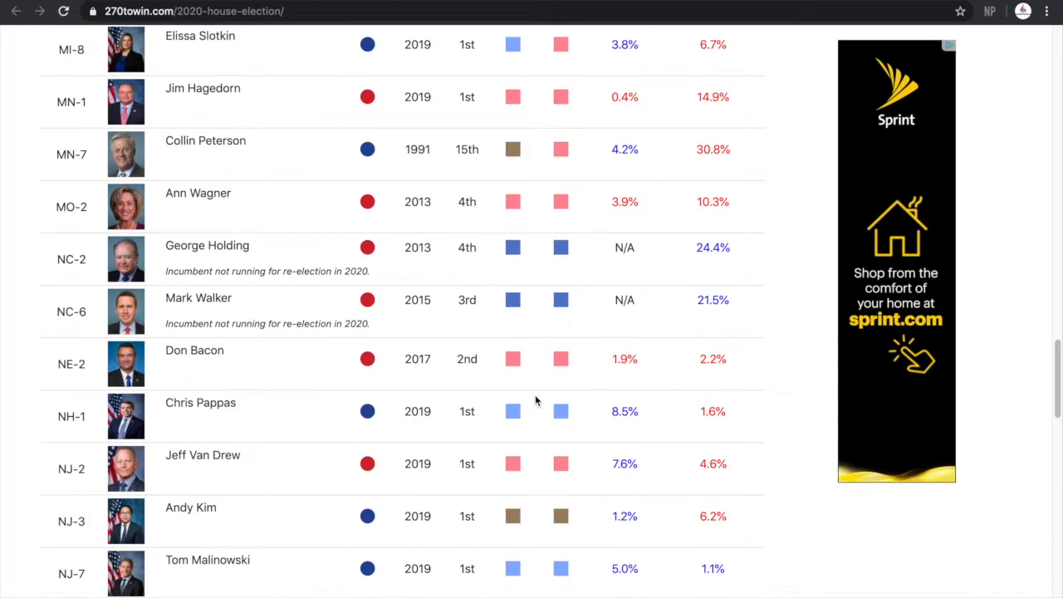
mouse_move(563, 419)
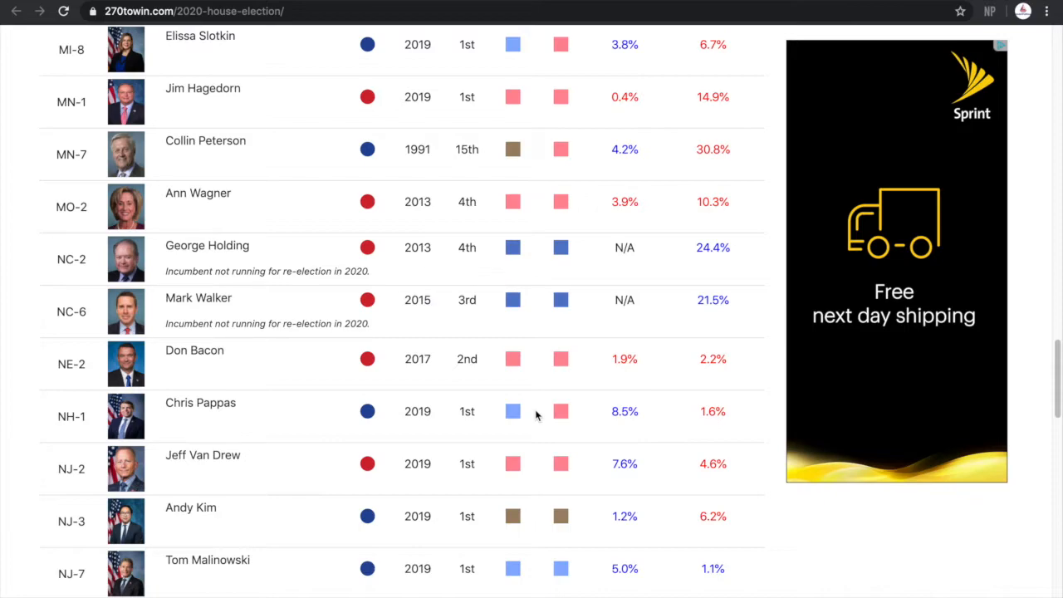
Make NJ-3, NY-11, NY-19 and NY-22 lean Republican and NM-2 likely Republican.
scroll(down, 3)
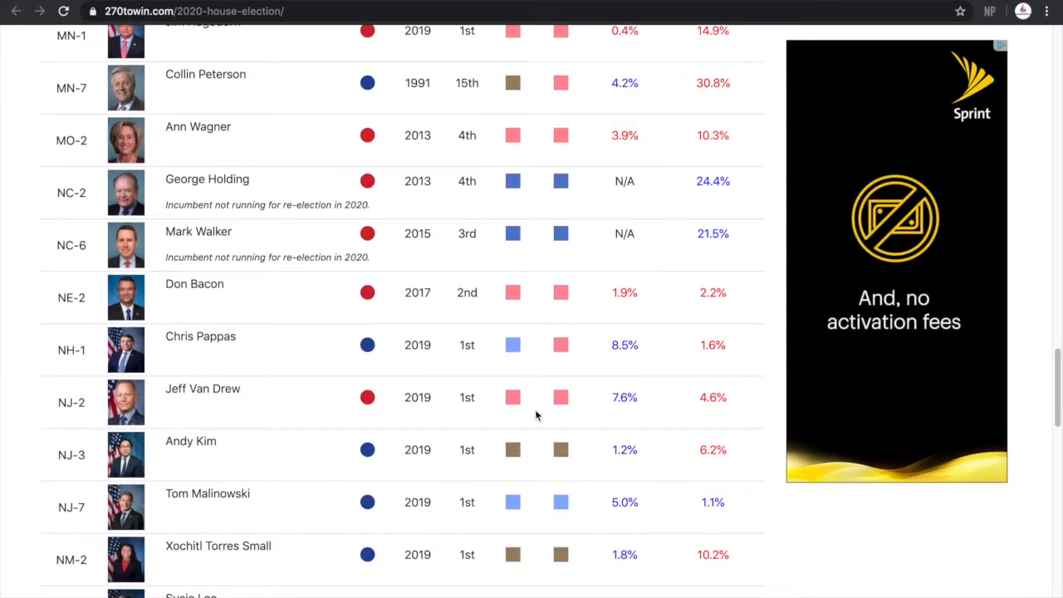
scroll(down, 3)
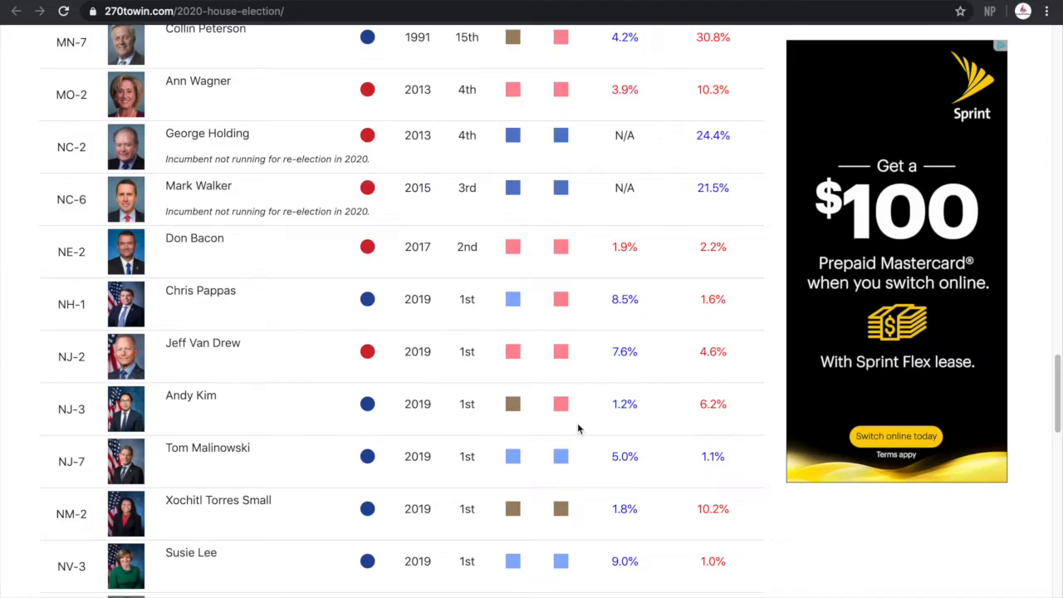
scroll(down, 3)
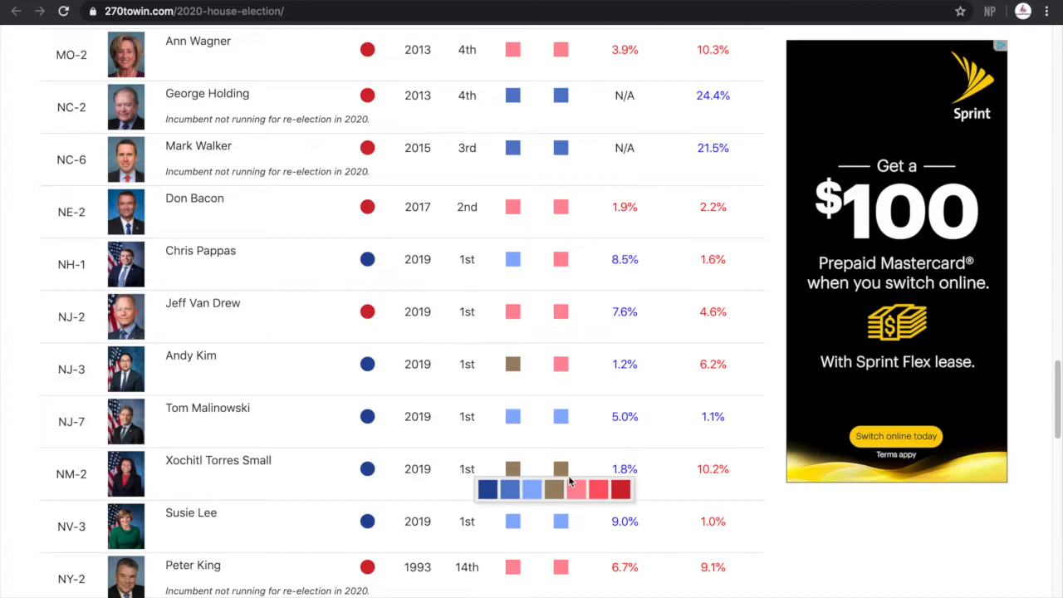
mouse_move(582, 502)
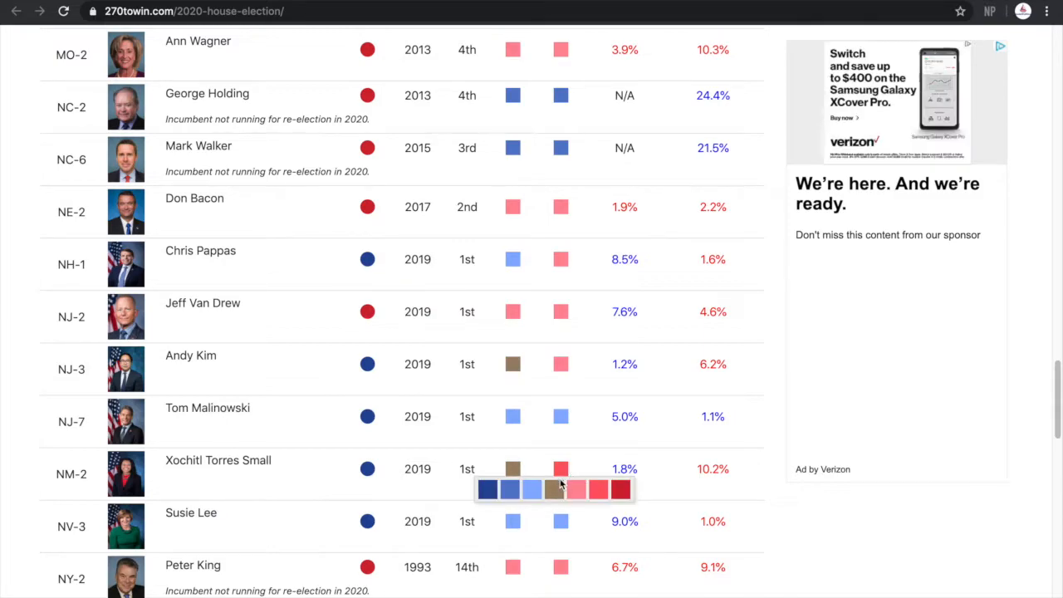
scroll(down, 3)
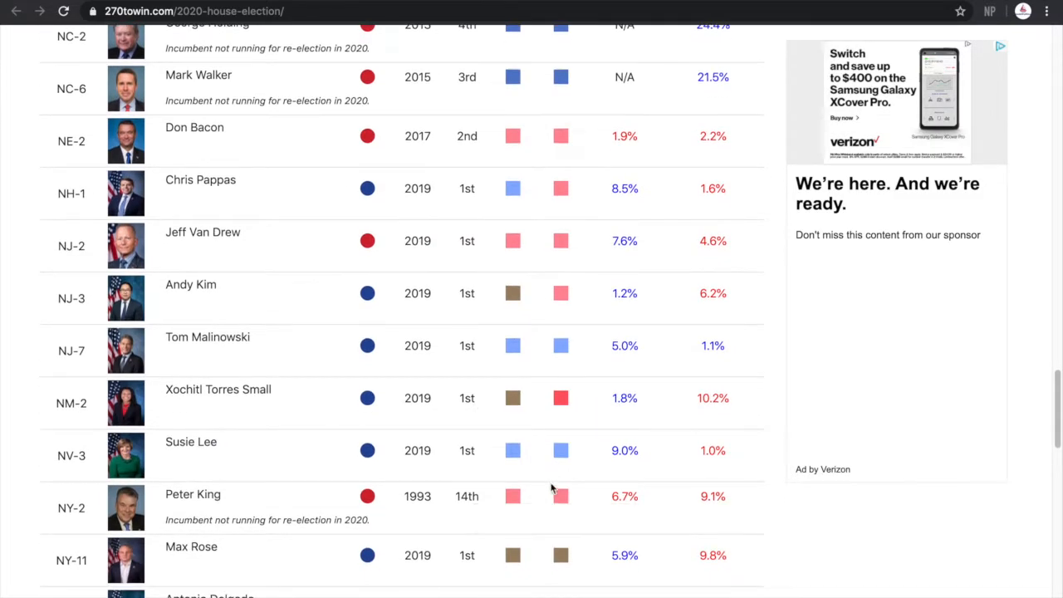
scroll(down, 3)
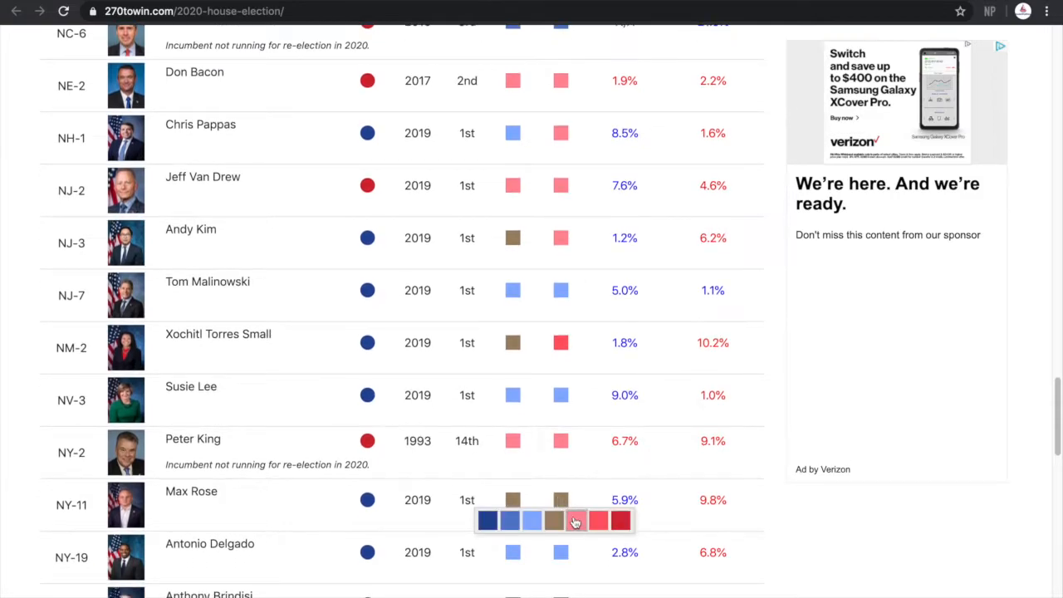
mouse_move(535, 504)
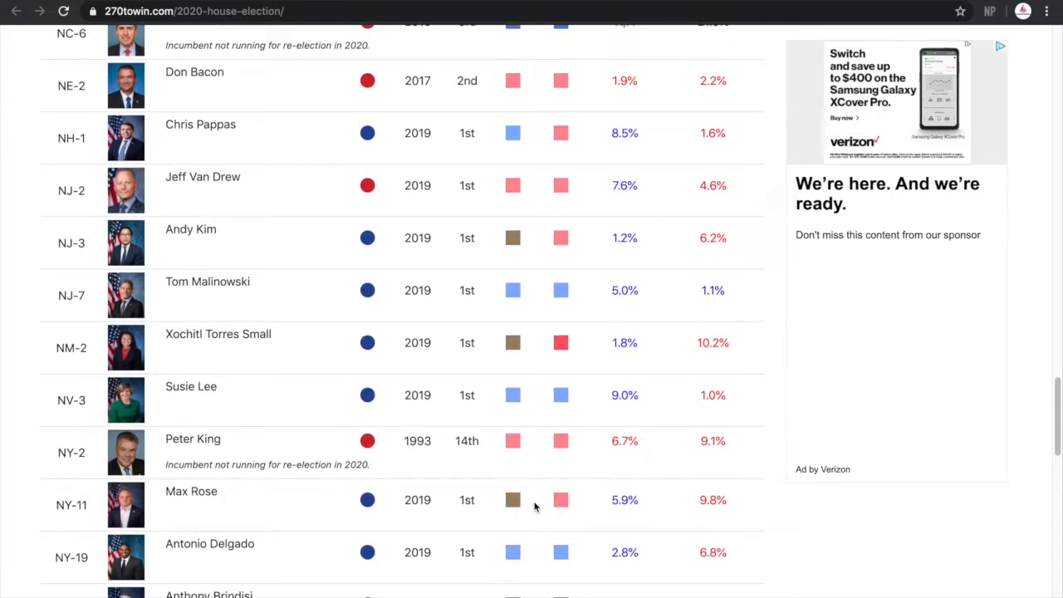
scroll(down, 3)
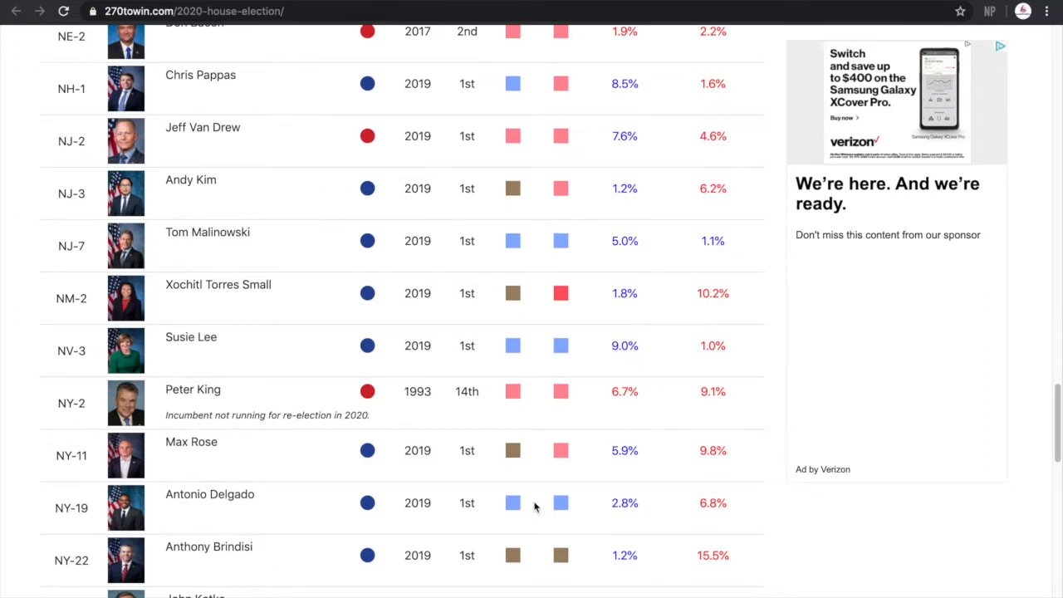
scroll(down, 3)
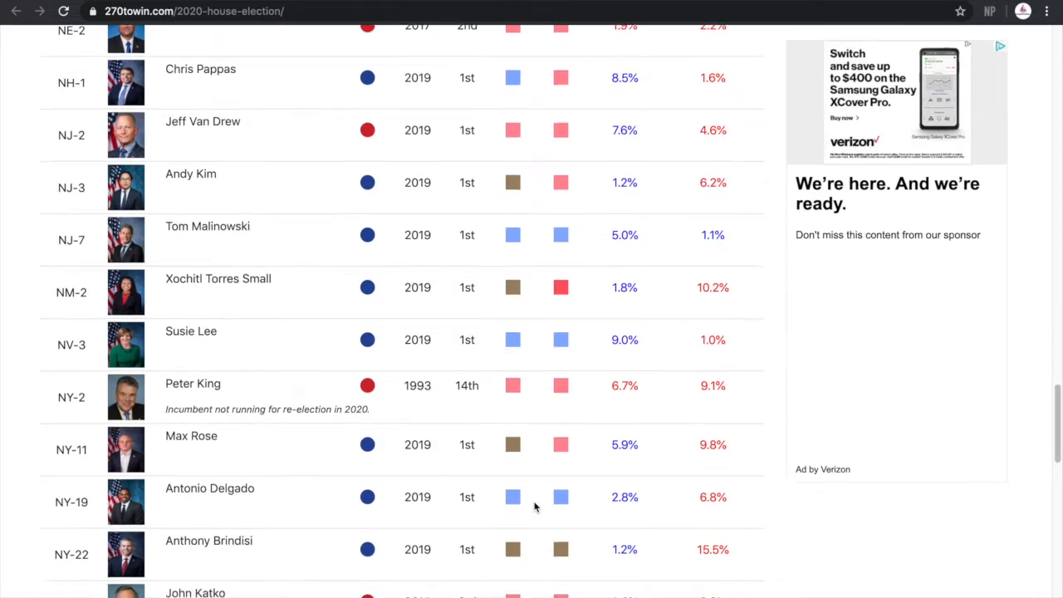
scroll(down, 3)
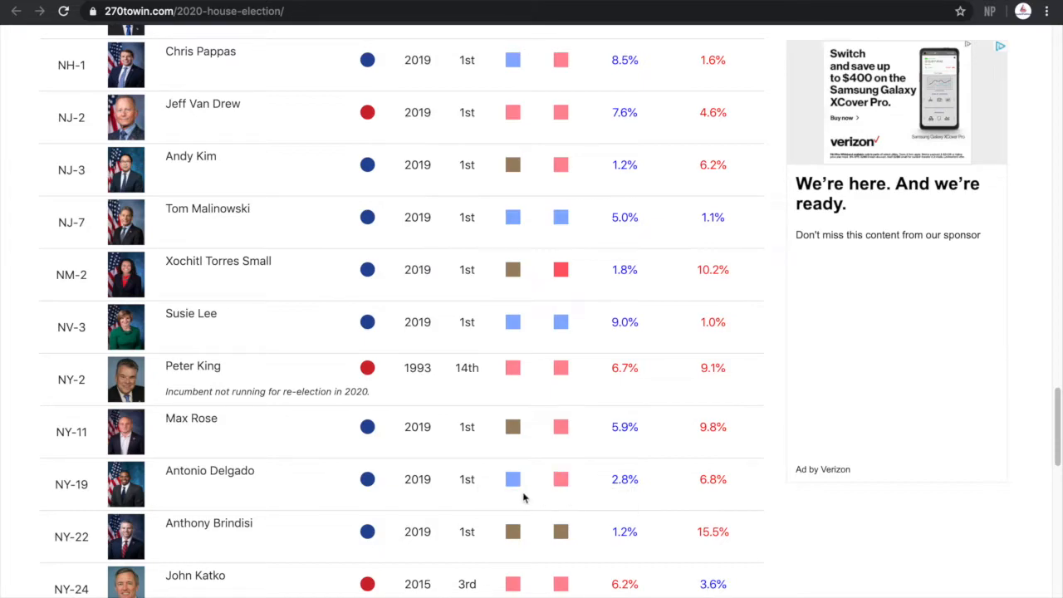
scroll(down, 3)
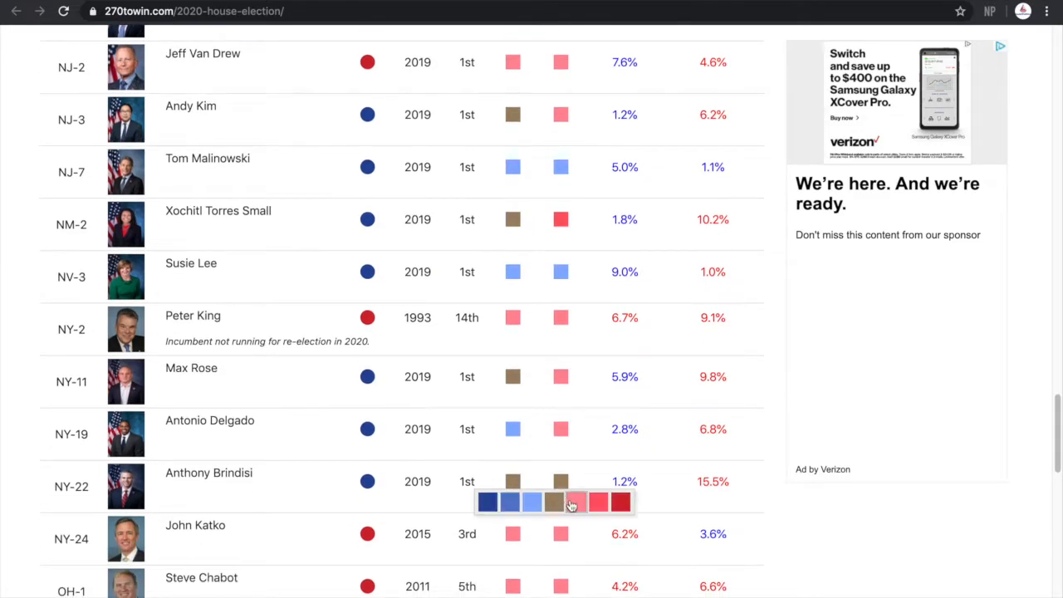
mouse_move(656, 491)
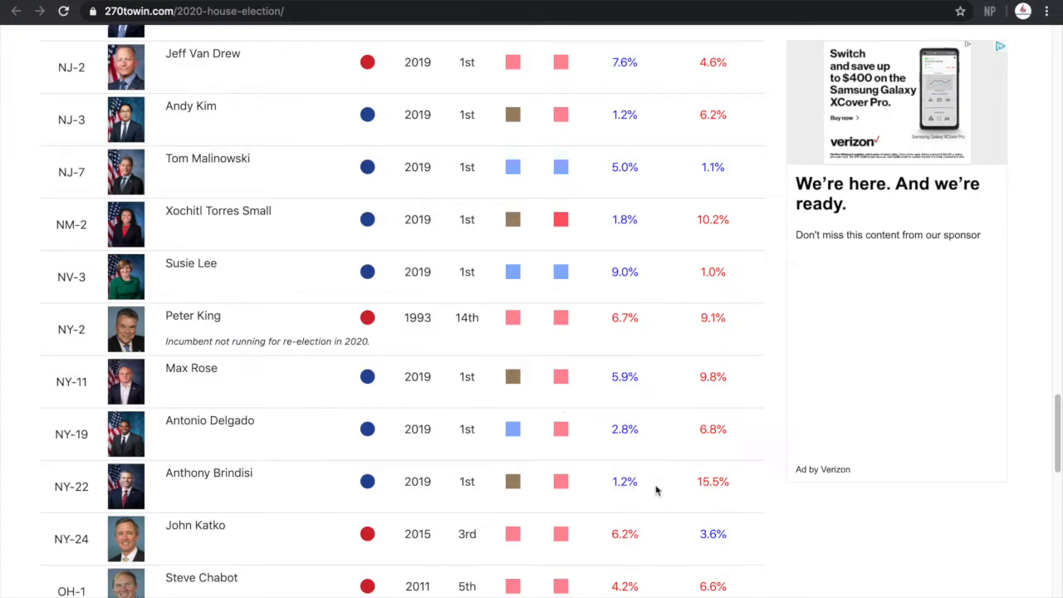
mouse_move(685, 471)
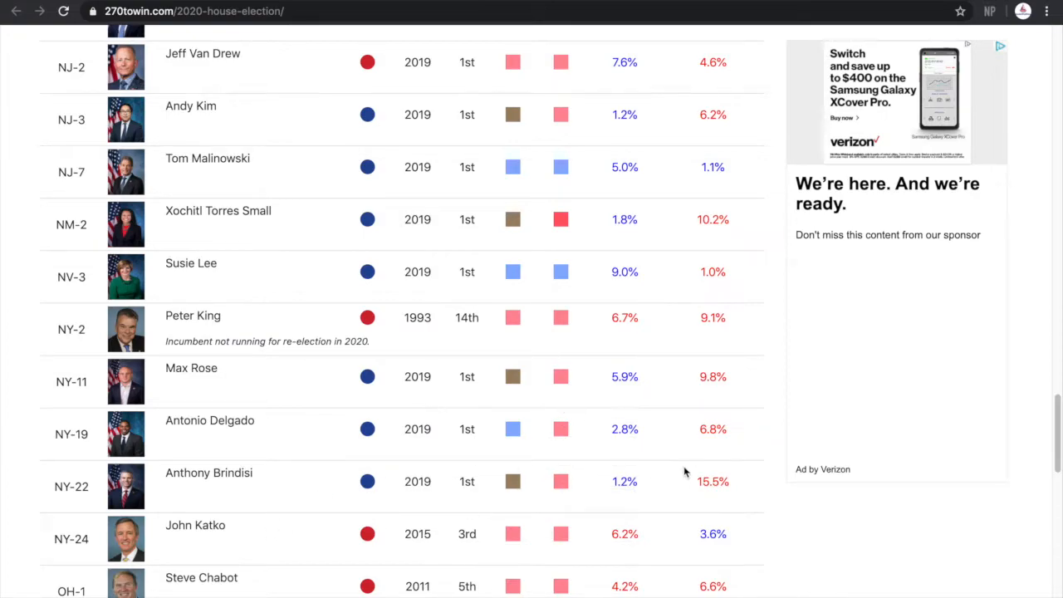
mouse_move(703, 480)
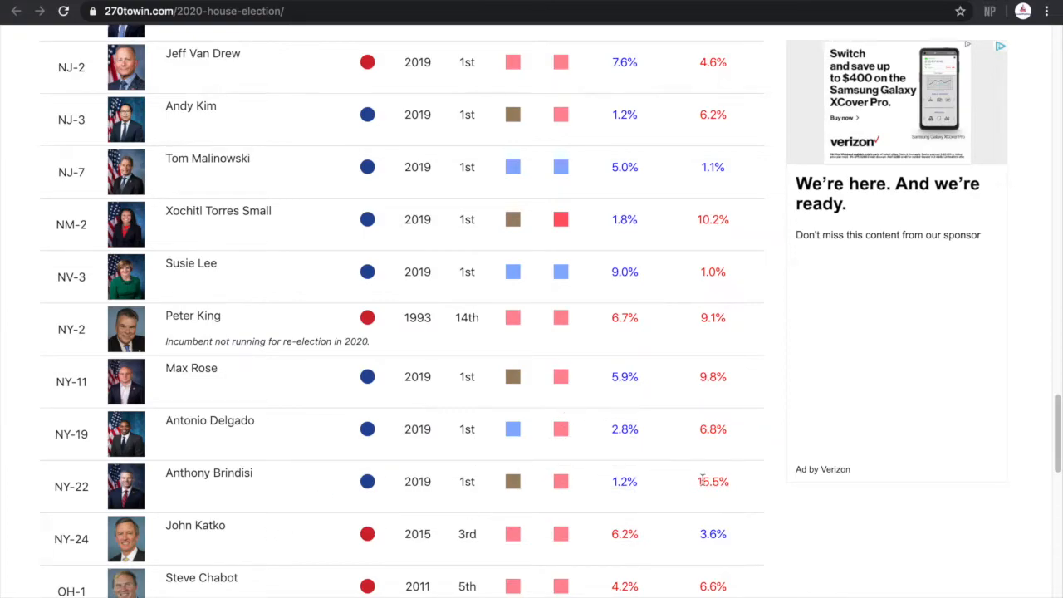
mouse_move(698, 486)
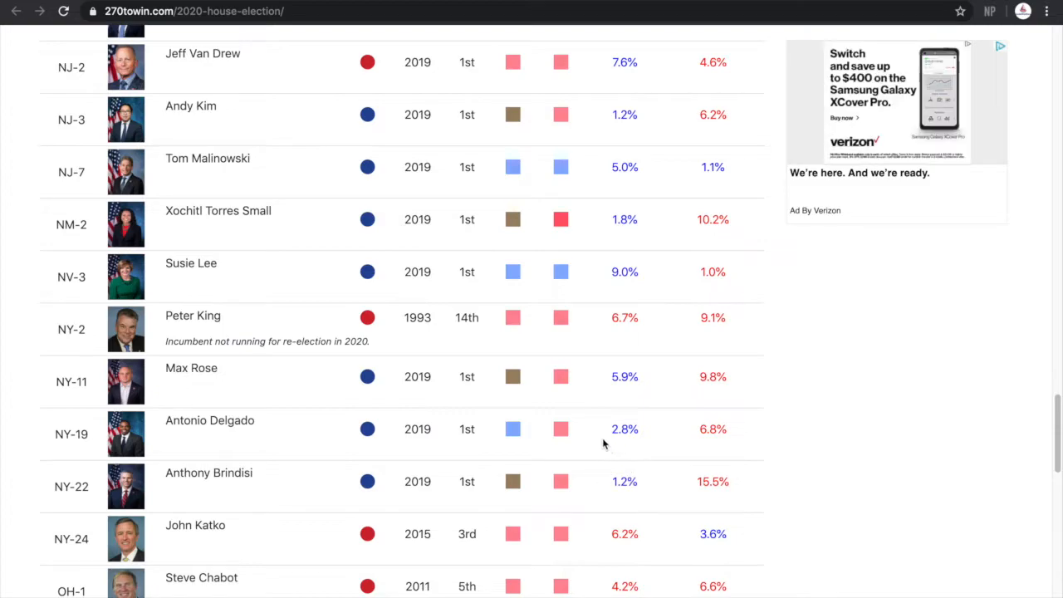
mouse_move(647, 484)
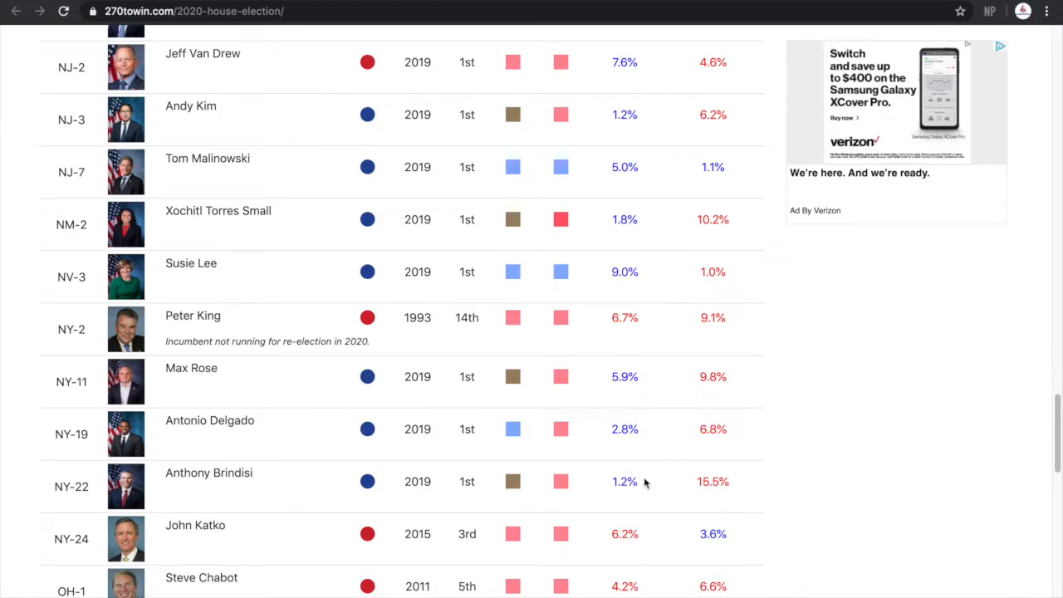
Rate OK-5 and PA-10 likely Republican, with NY-22 and SC-1 leaning Republican.
scroll(down, 3)
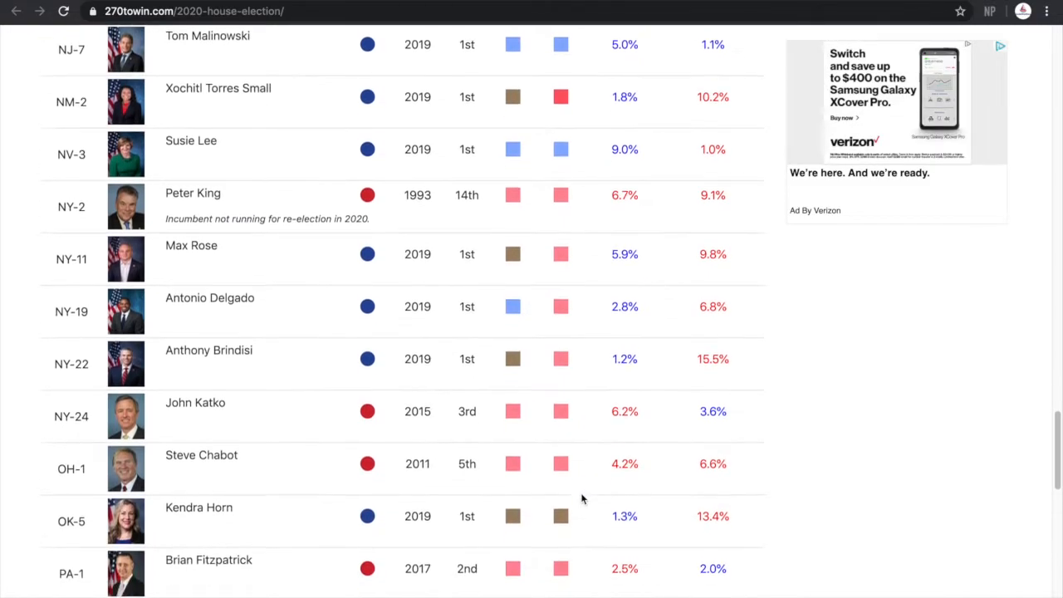
scroll(down, 3)
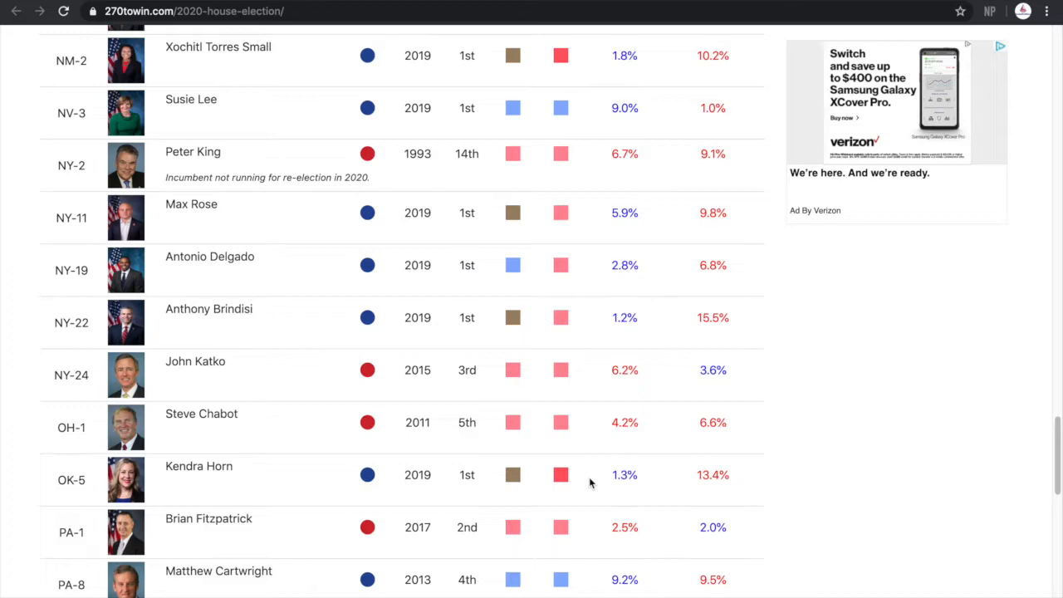
mouse_move(586, 477)
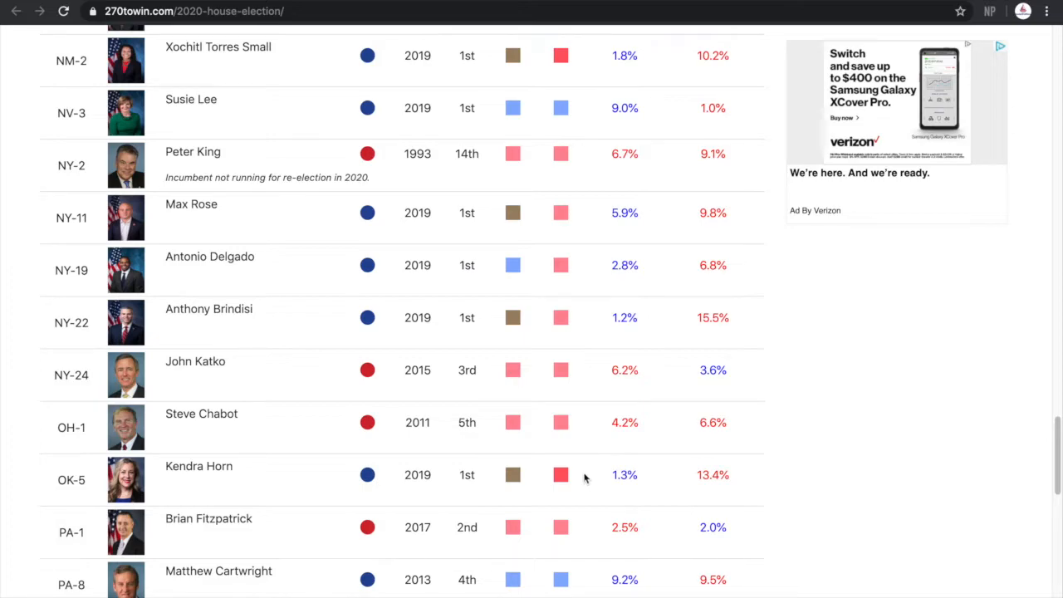
scroll(down, 3)
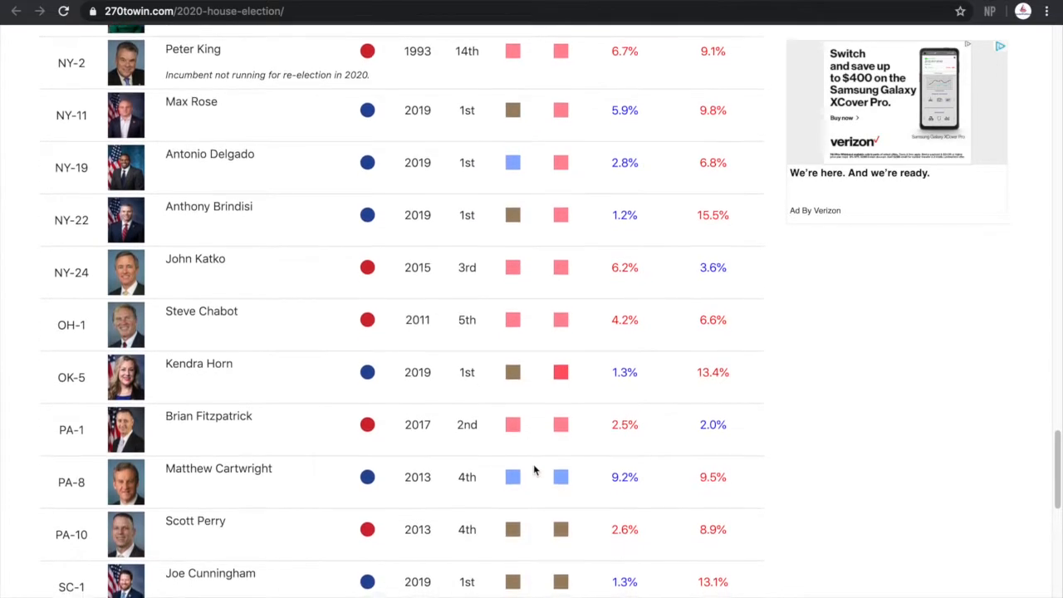
scroll(down, 3)
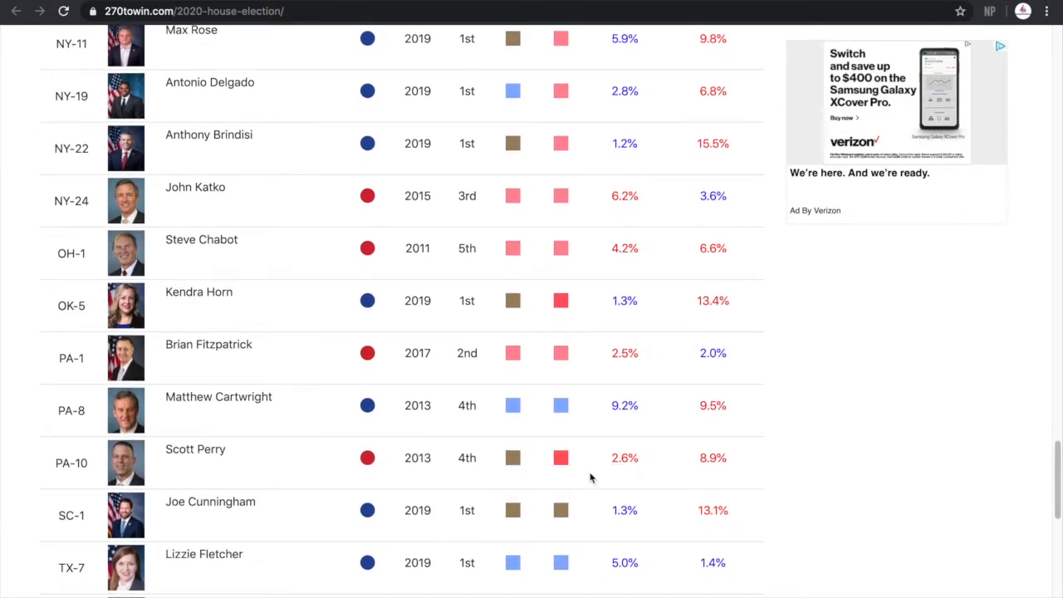
scroll(down, 3)
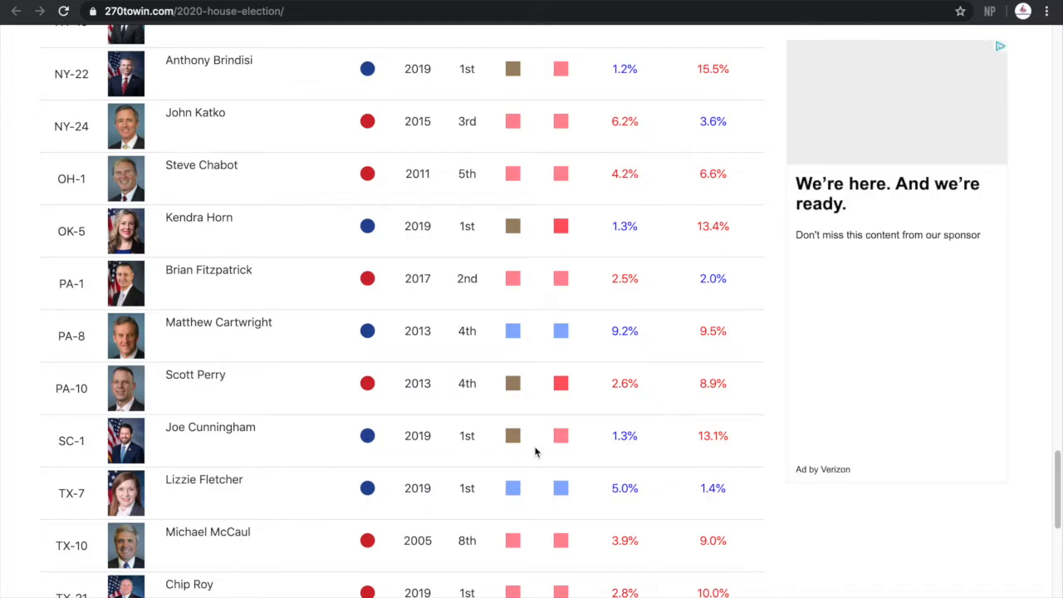
scroll(down, 3)
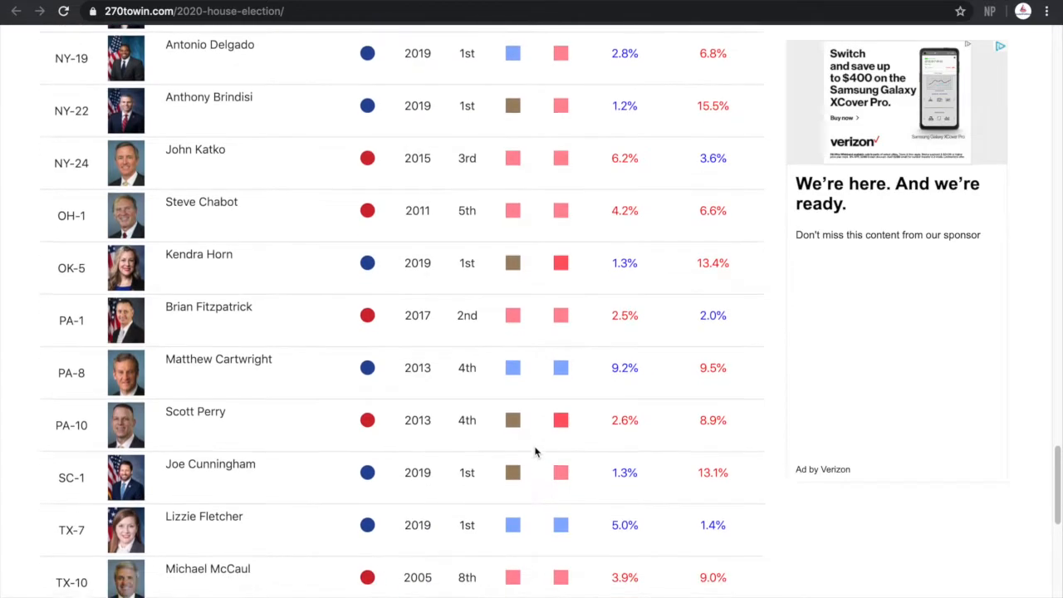
scroll(down, 3)
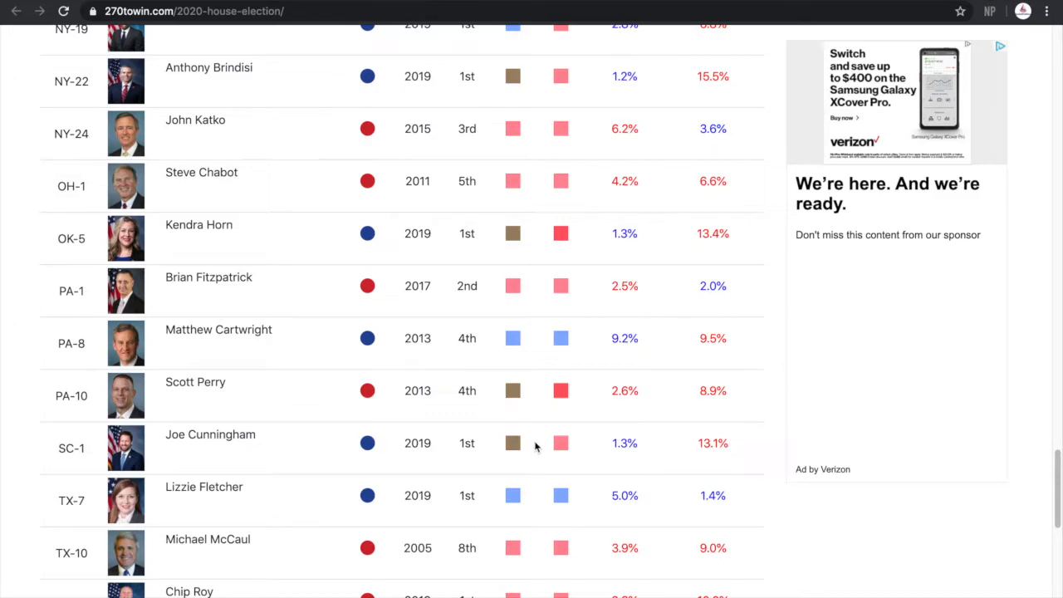
scroll(down, 3)
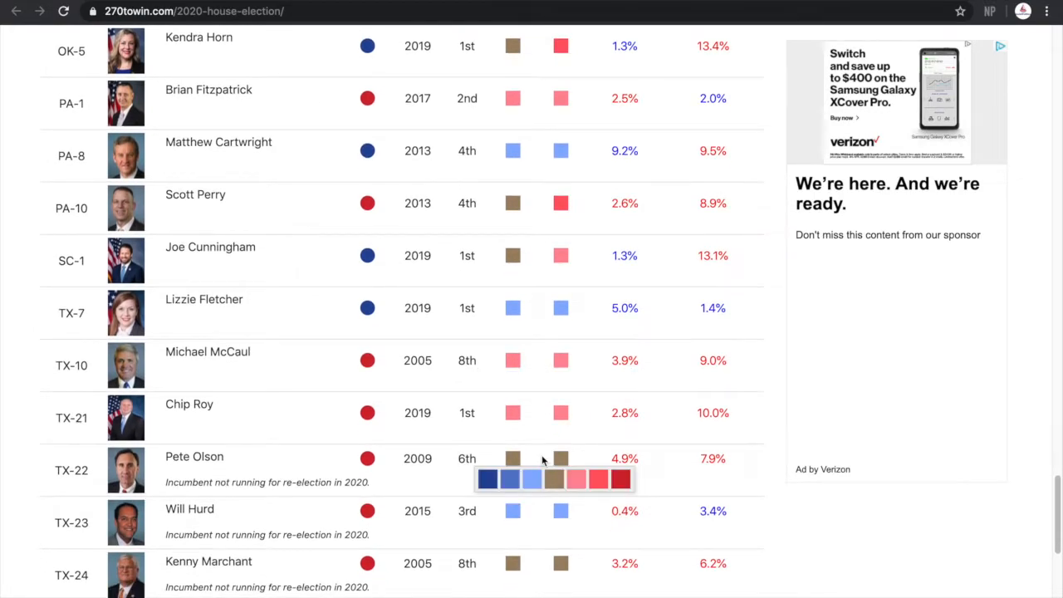
Give TX-22 and UT-4 likely Republican, and TX-23 and TX-24 lean Republican ratings.
scroll(down, 3)
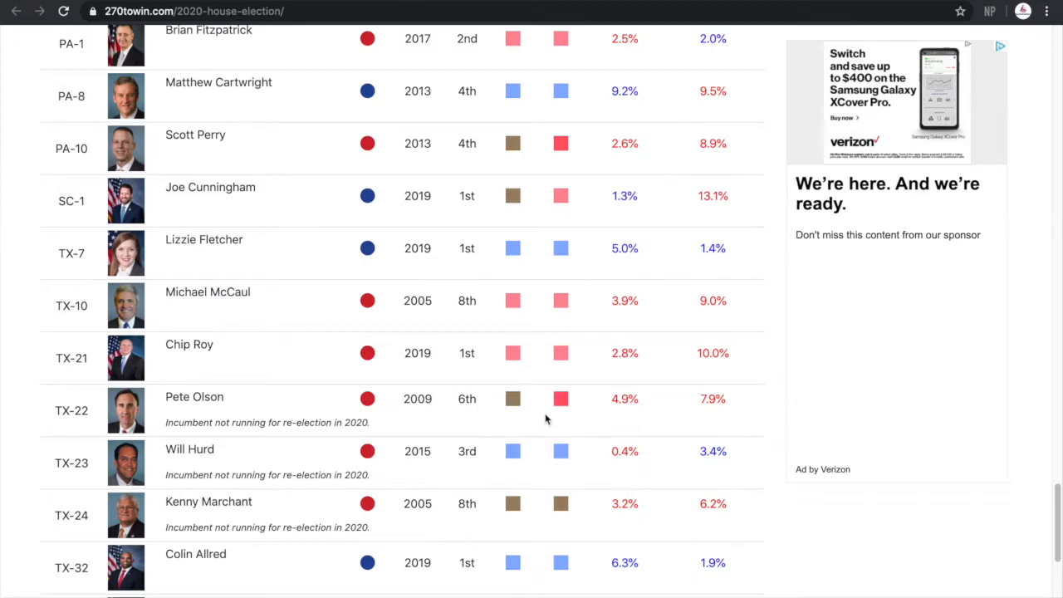
scroll(down, 3)
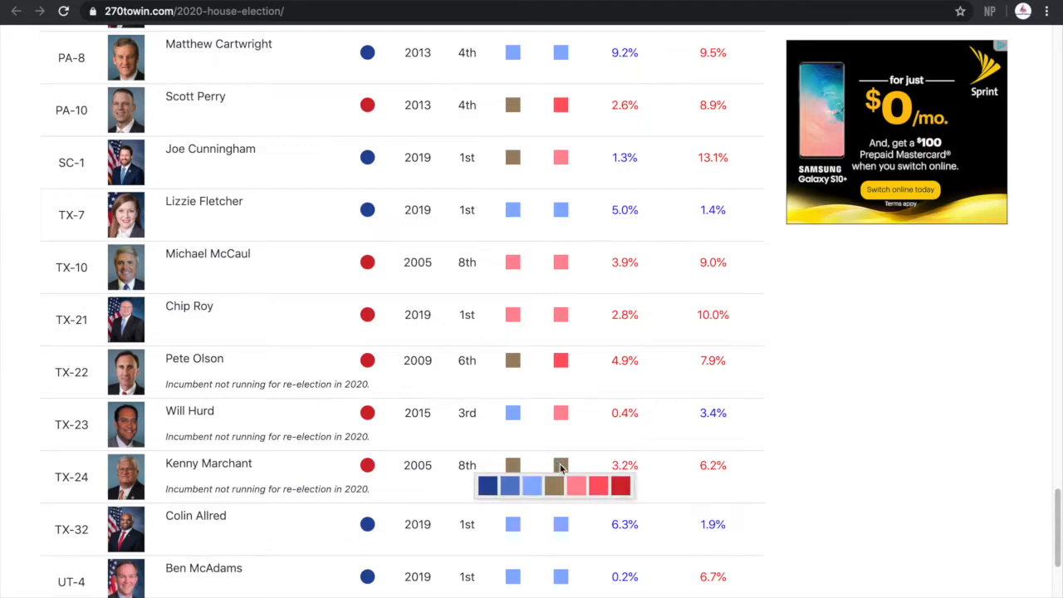
scroll(down, 3)
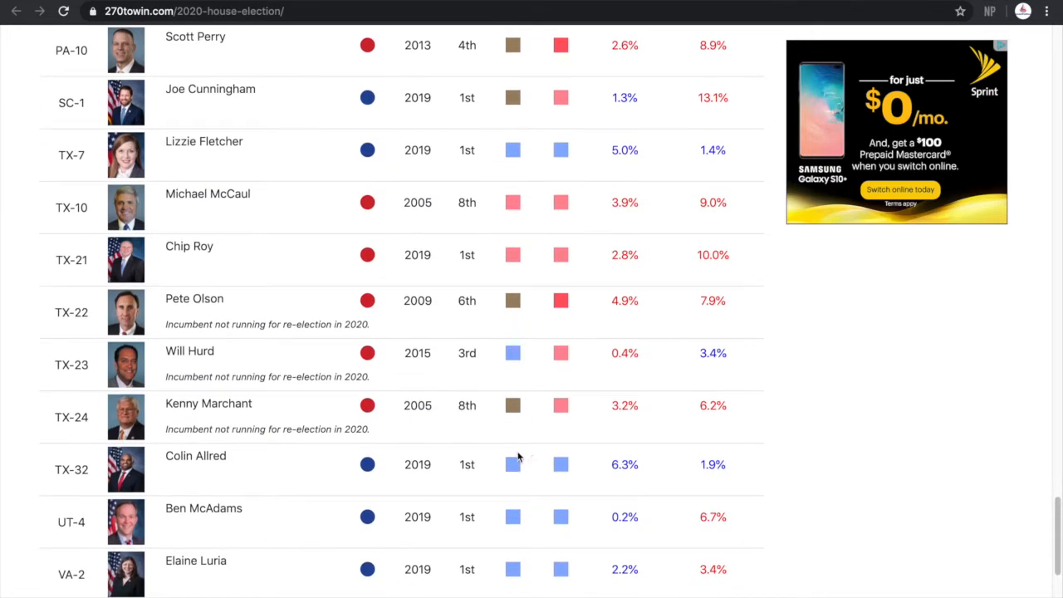
mouse_move(536, 475)
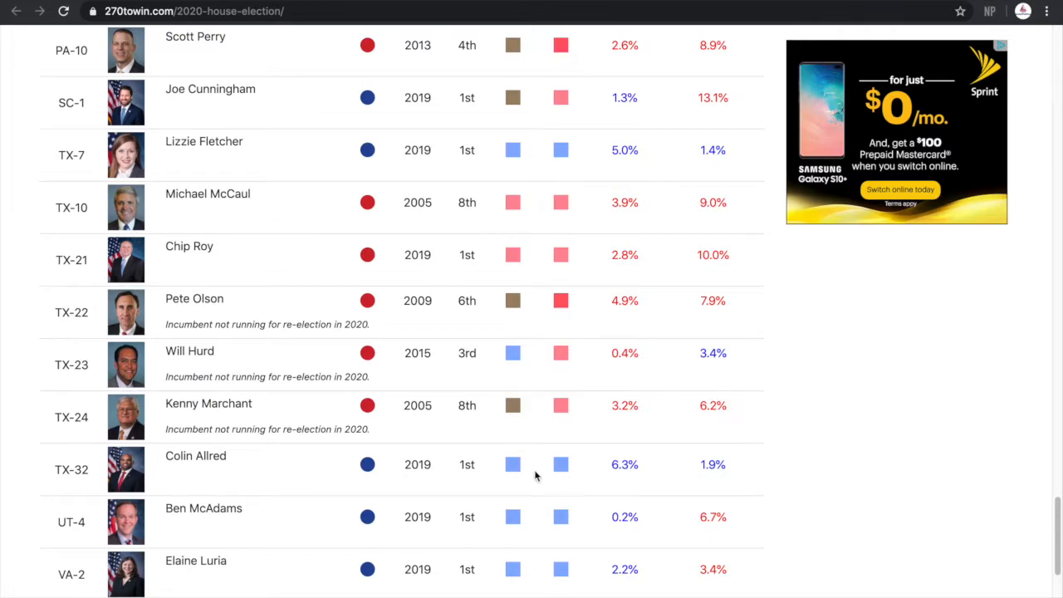
mouse_move(546, 453)
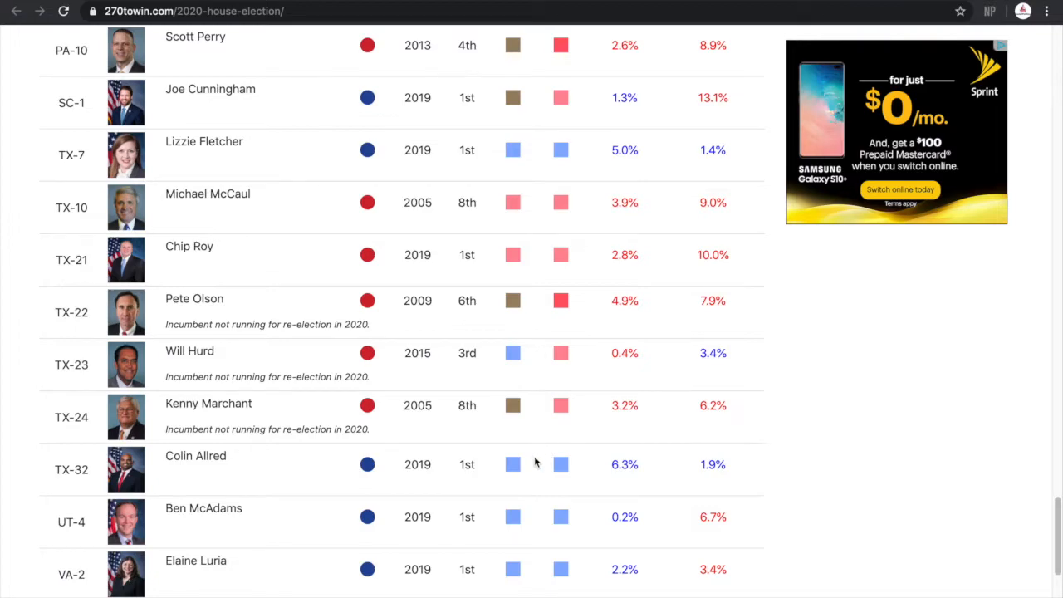
scroll(down, 3)
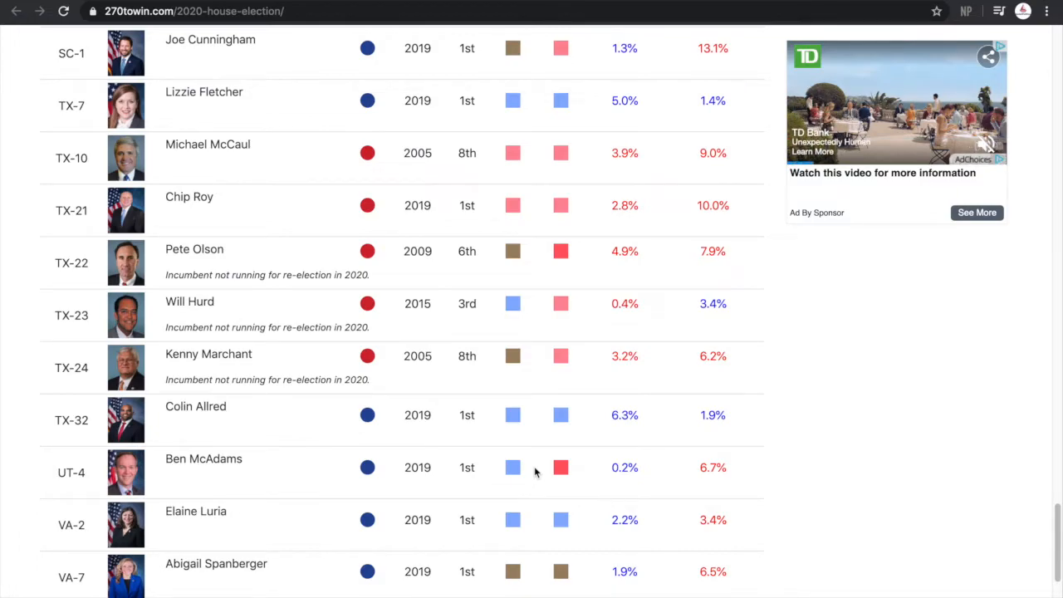
scroll(down, 3)
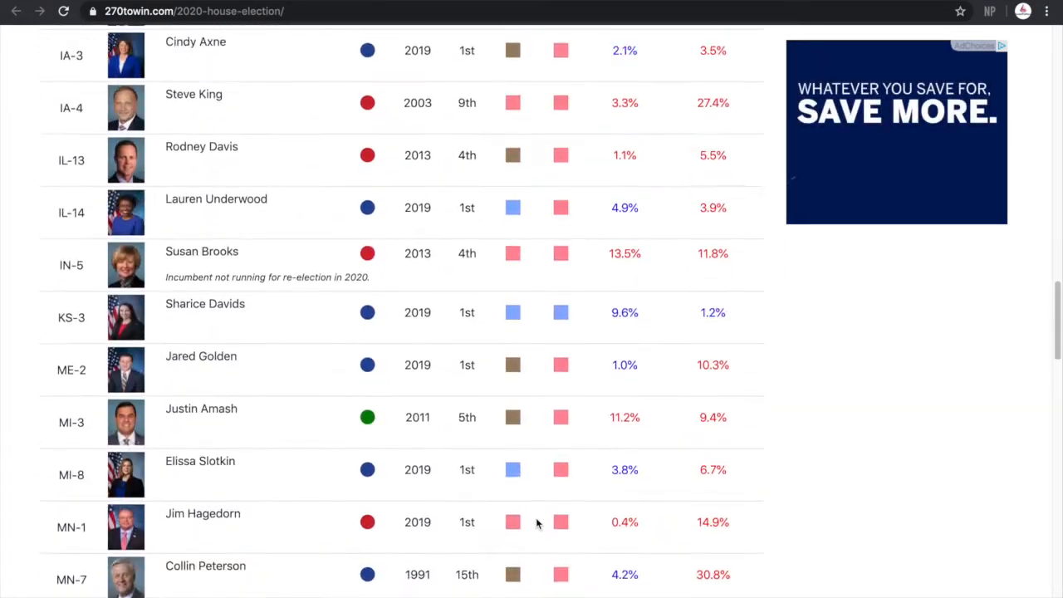
scroll(up, 3)
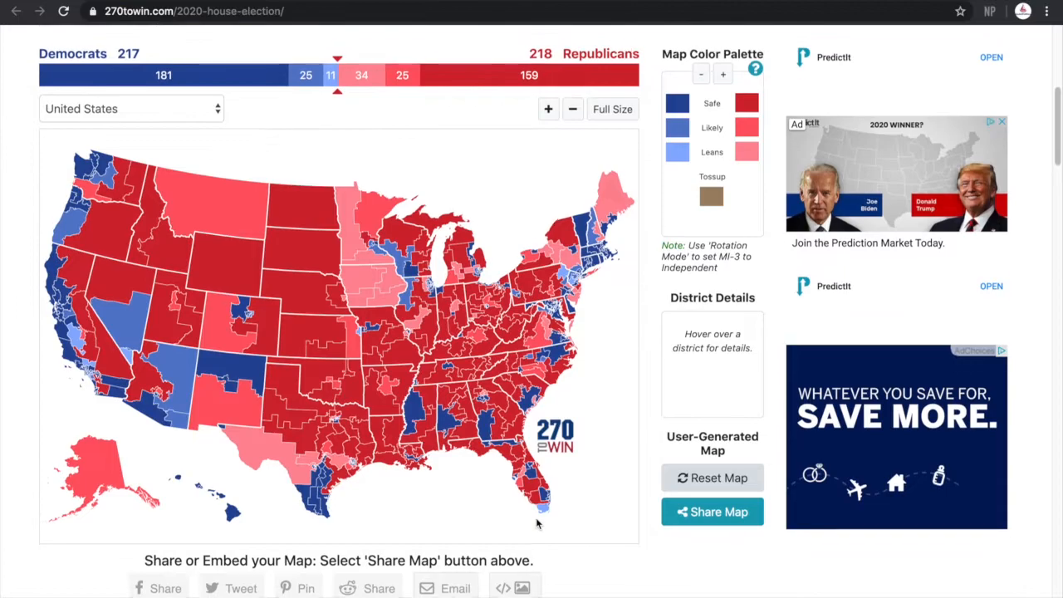
scroll(down, 3)
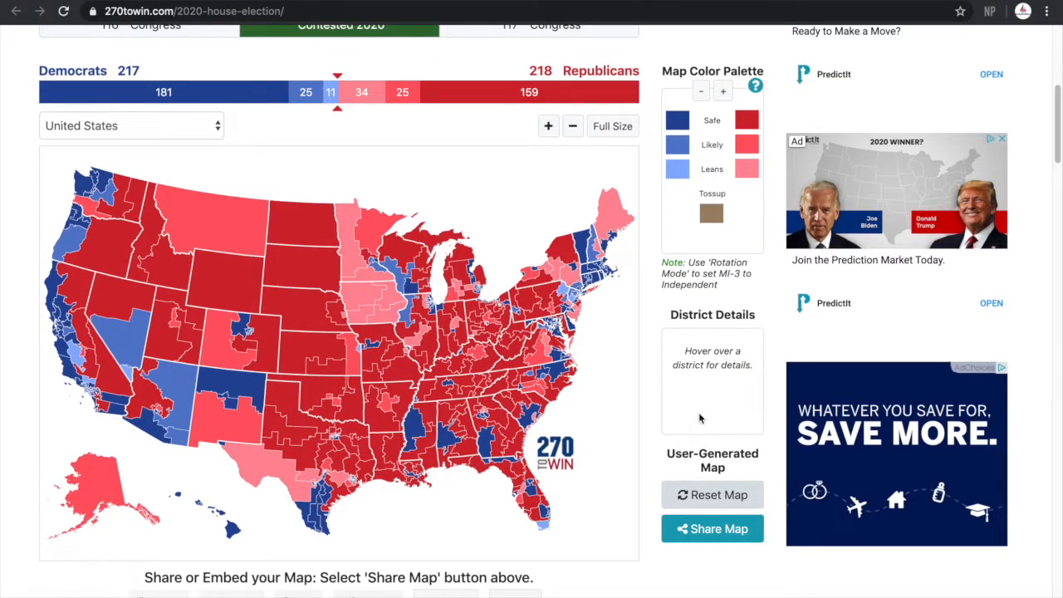
mouse_move(700, 275)
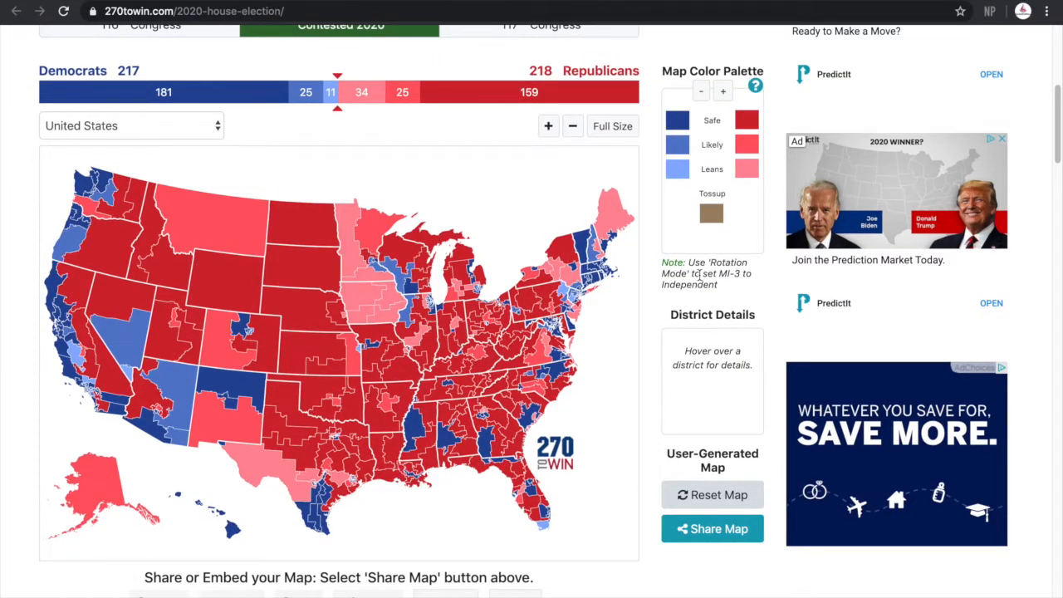
scroll(down, 3)
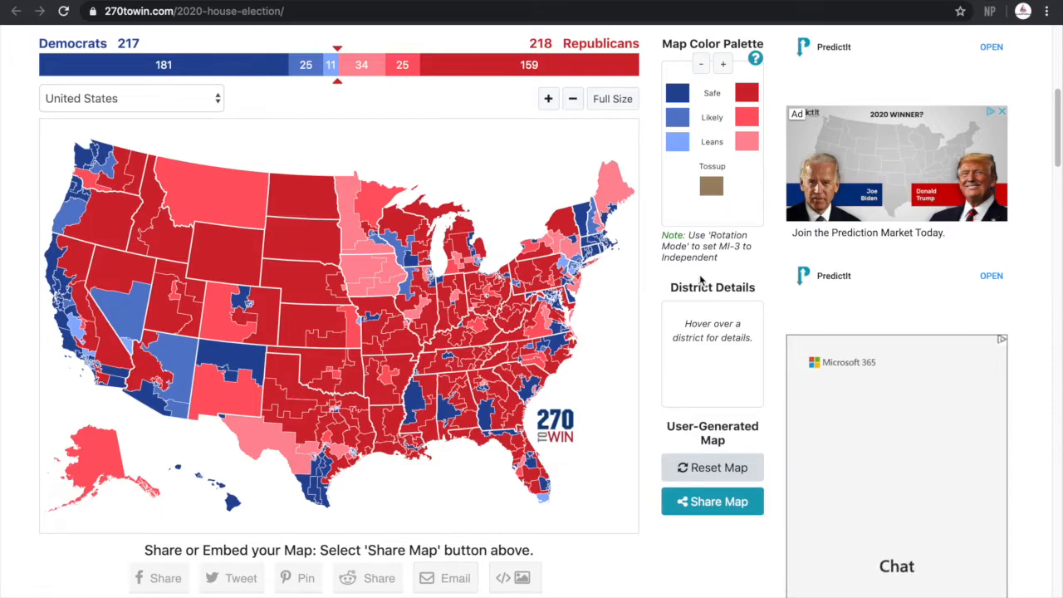
scroll(down, 3)
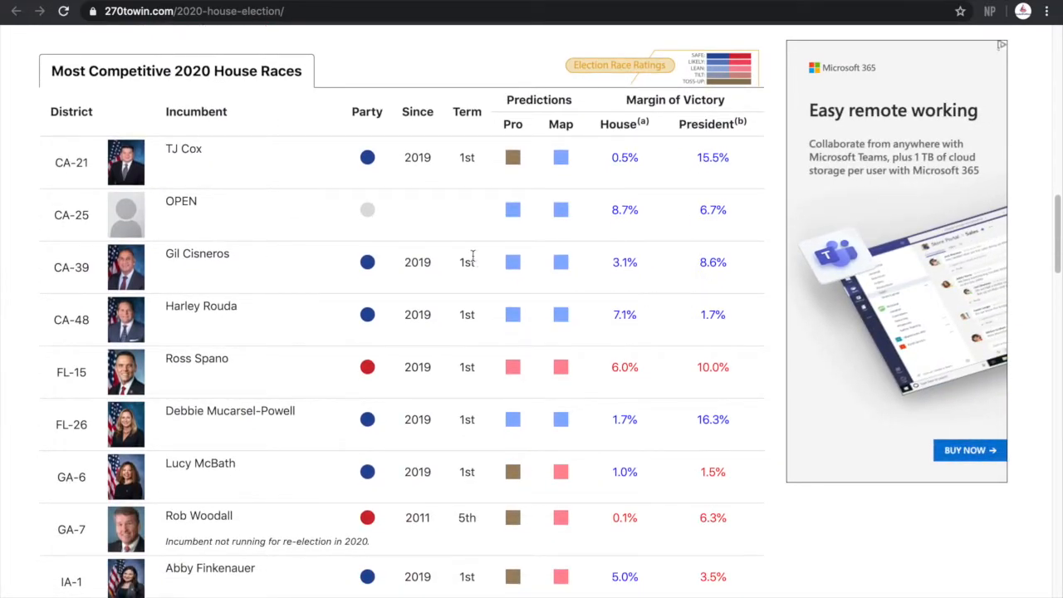
scroll(down, 3)
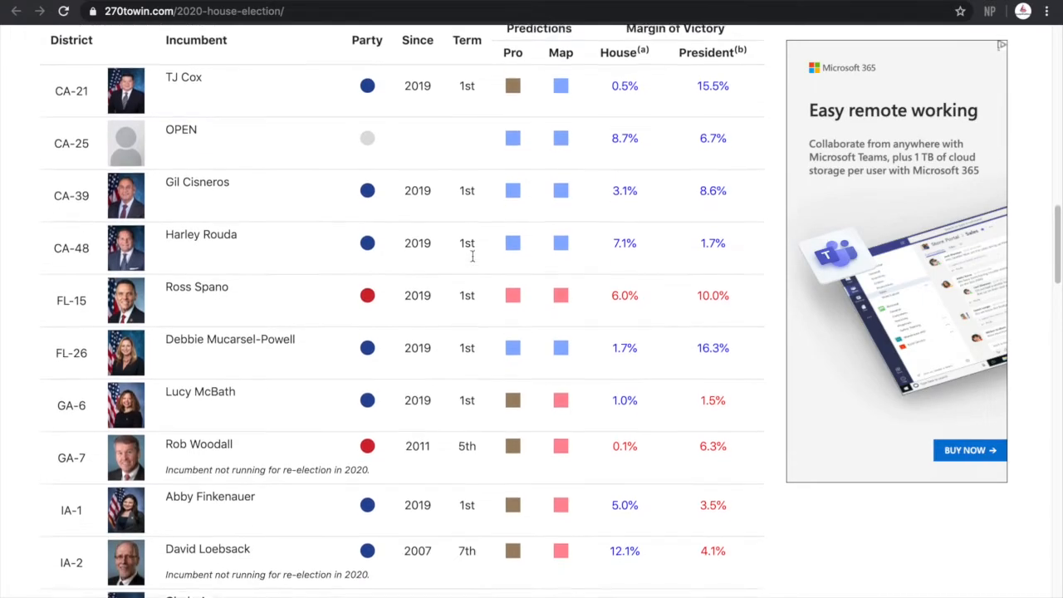
scroll(down, 3)
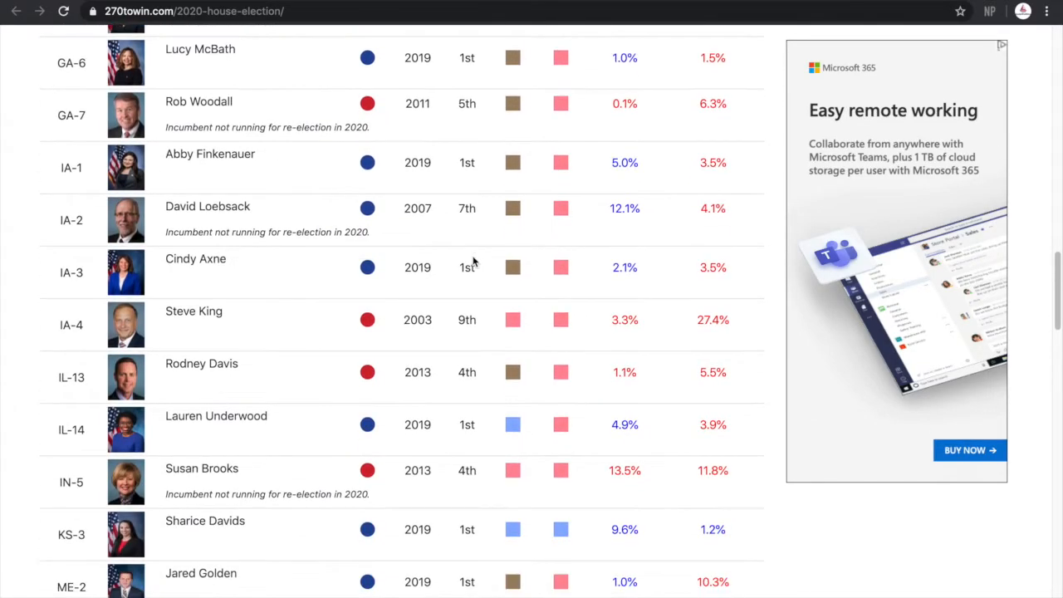
scroll(down, 3)
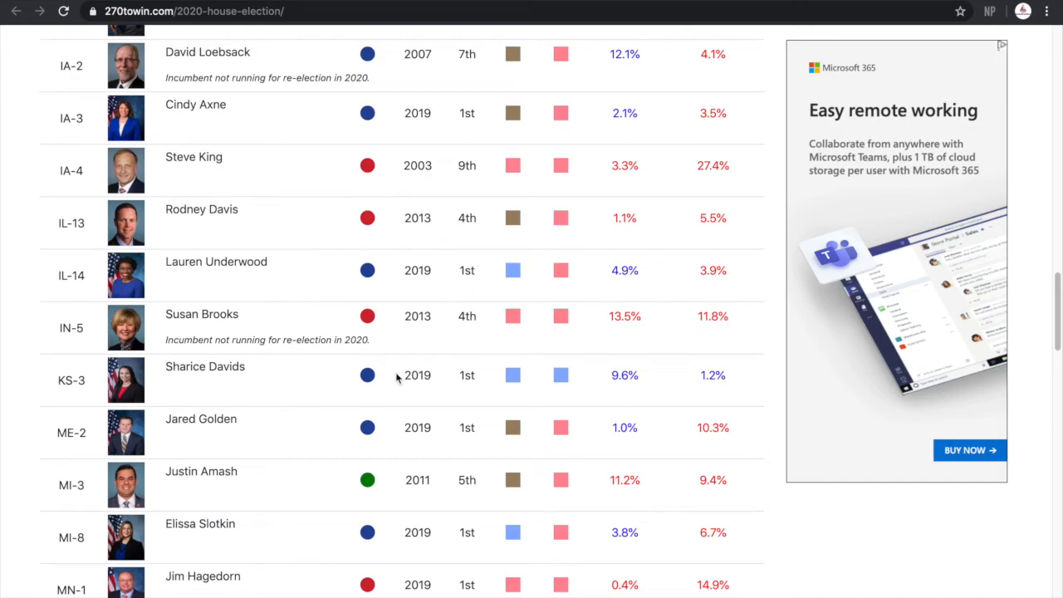
mouse_move(368, 386)
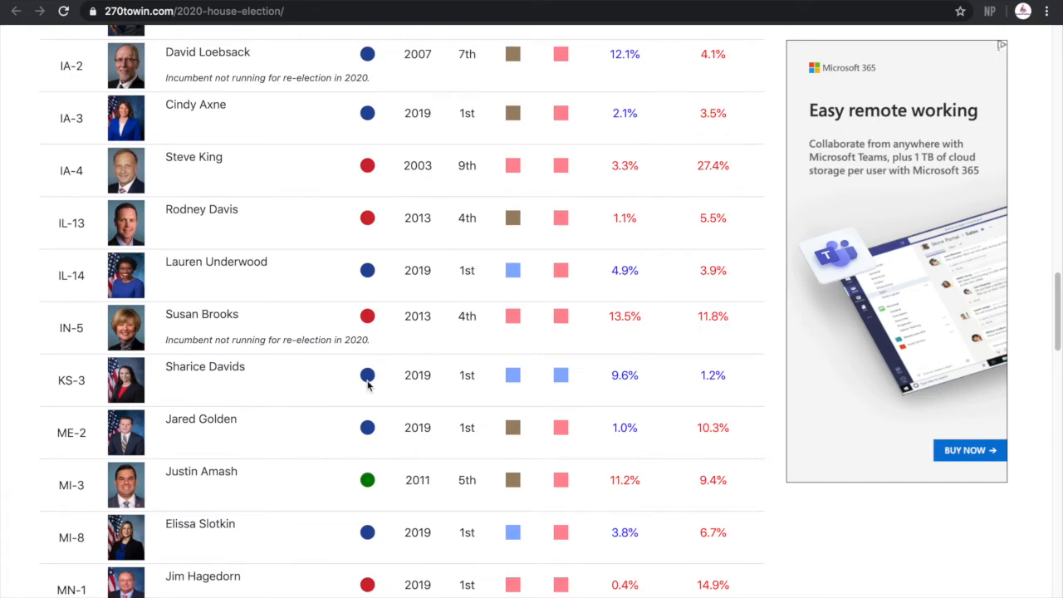
scroll(down, 3)
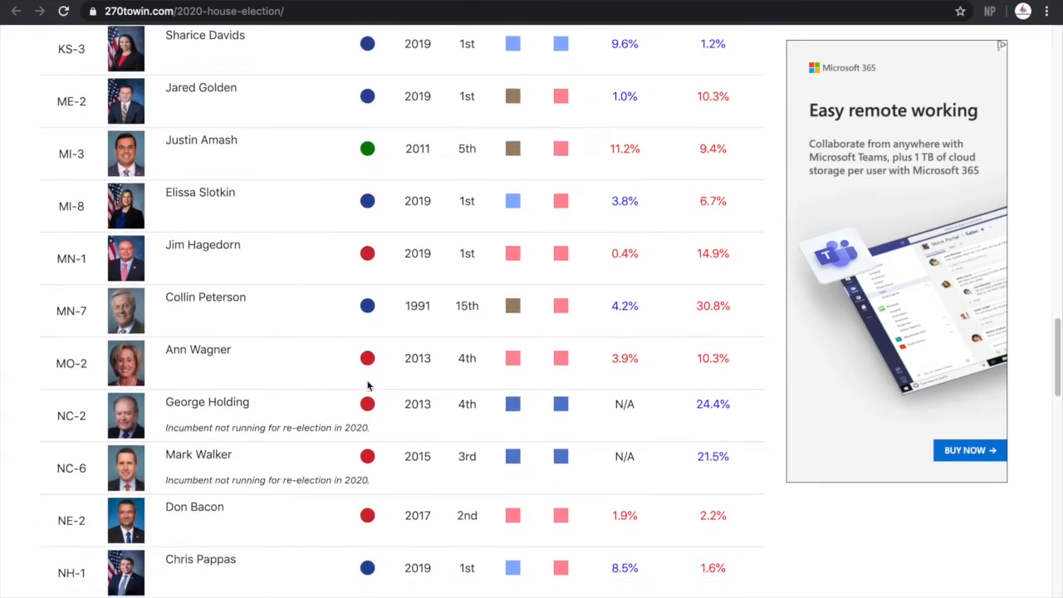
scroll(down, 3)
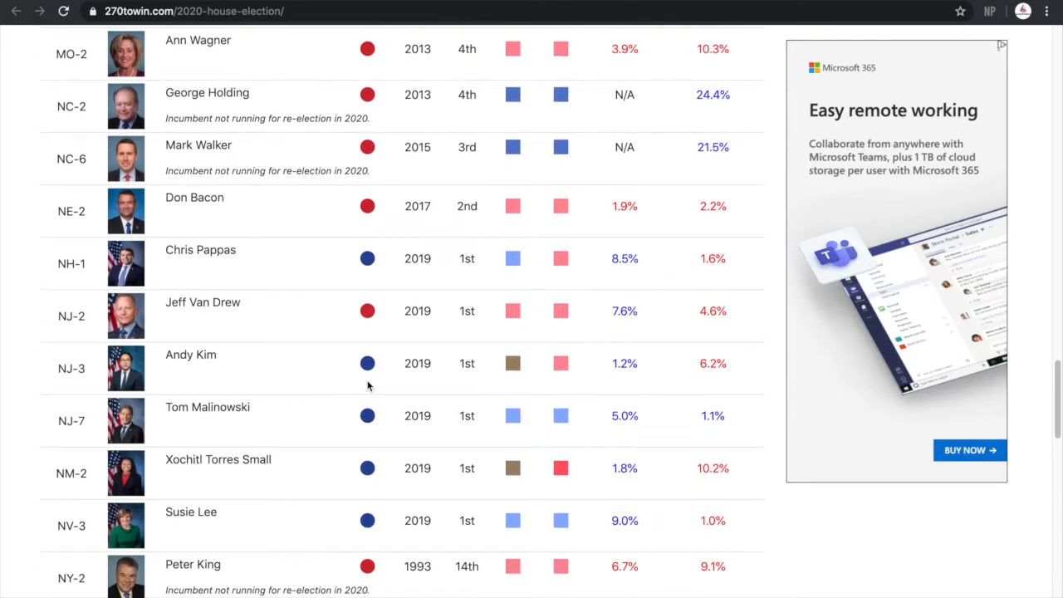
scroll(down, 3)
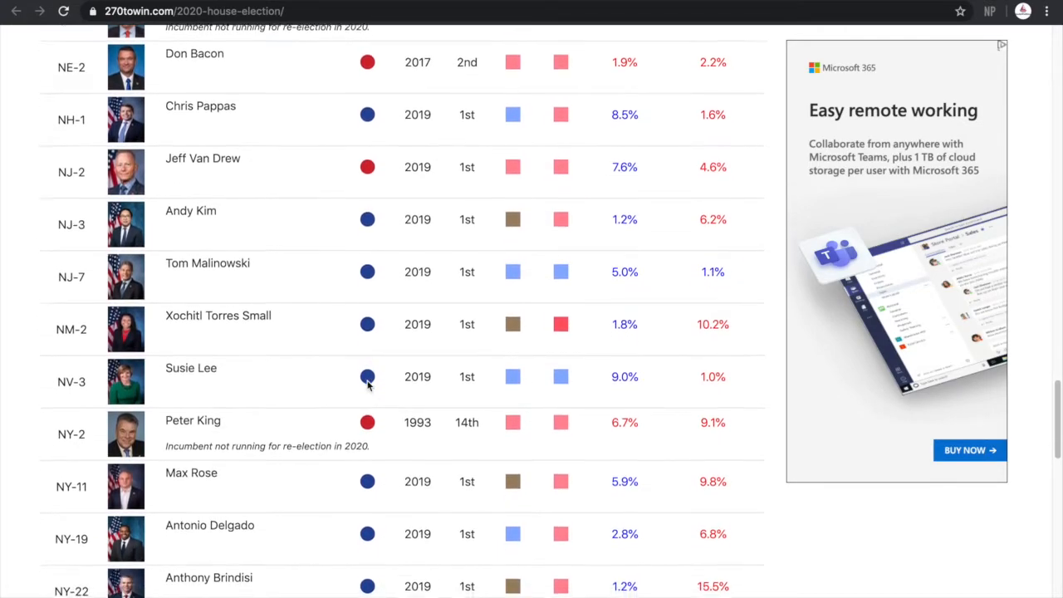
scroll(down, 3)
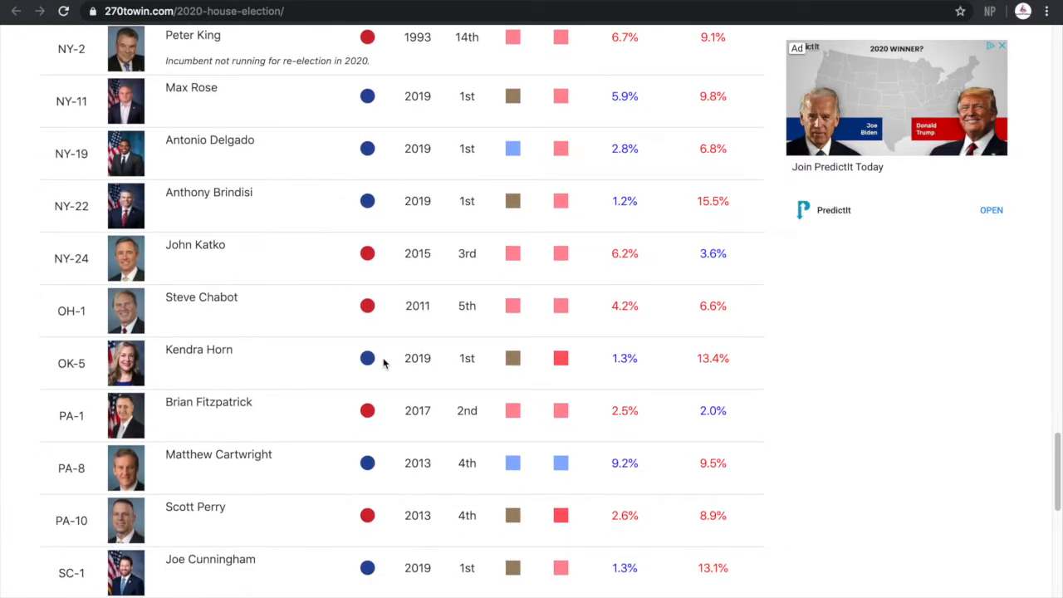
mouse_move(698, 478)
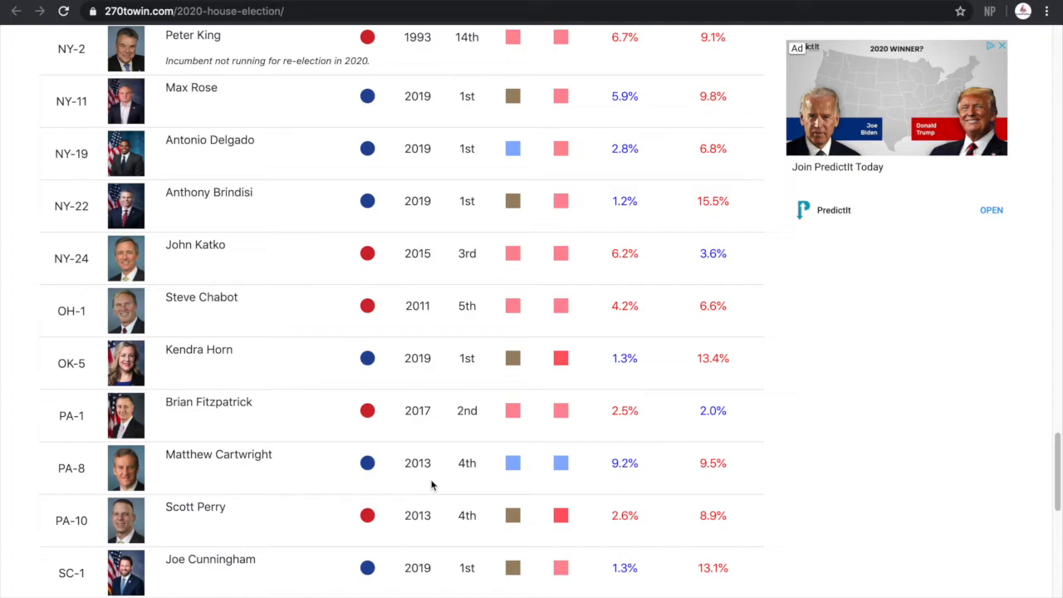
scroll(down, 3)
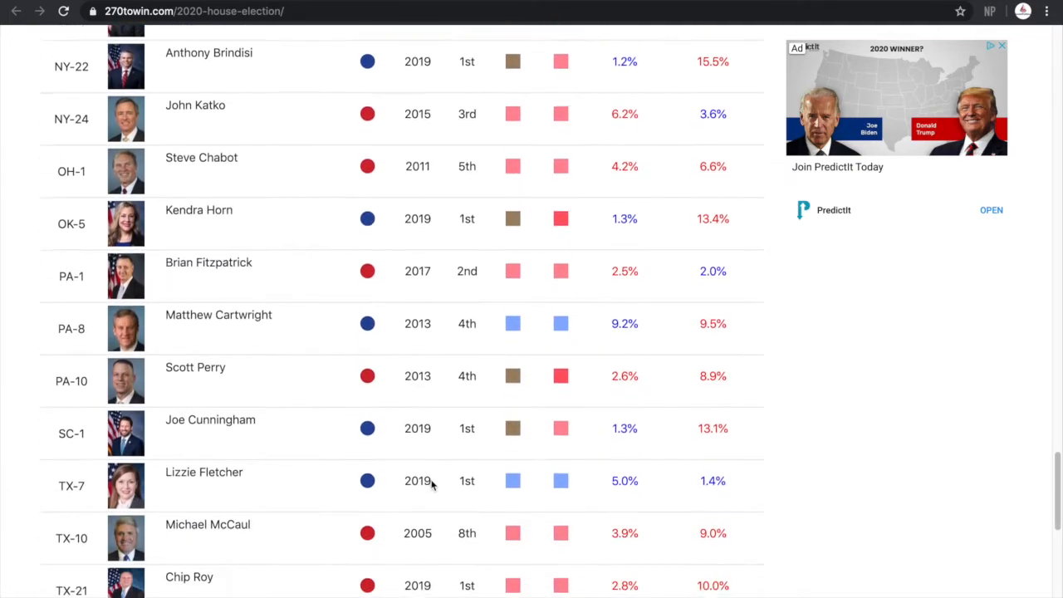
scroll(down, 3)
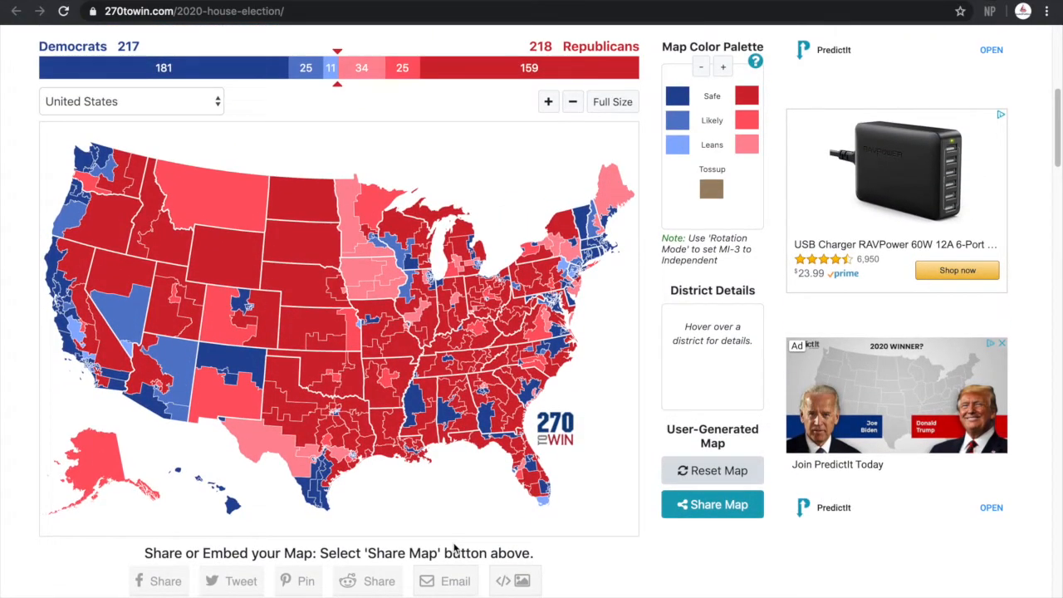
mouse_move(617, 569)
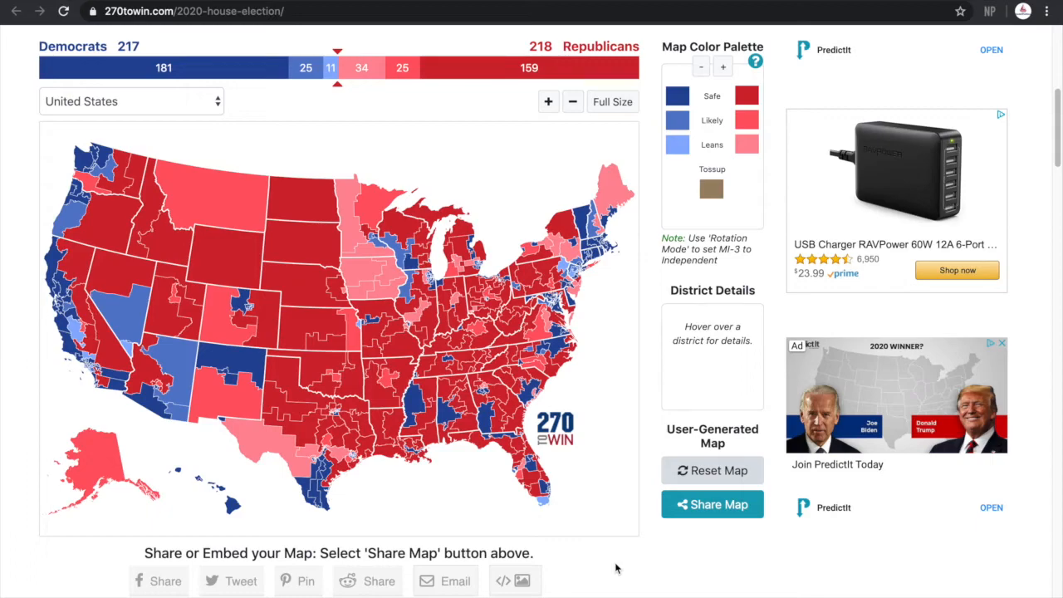
mouse_move(592, 552)
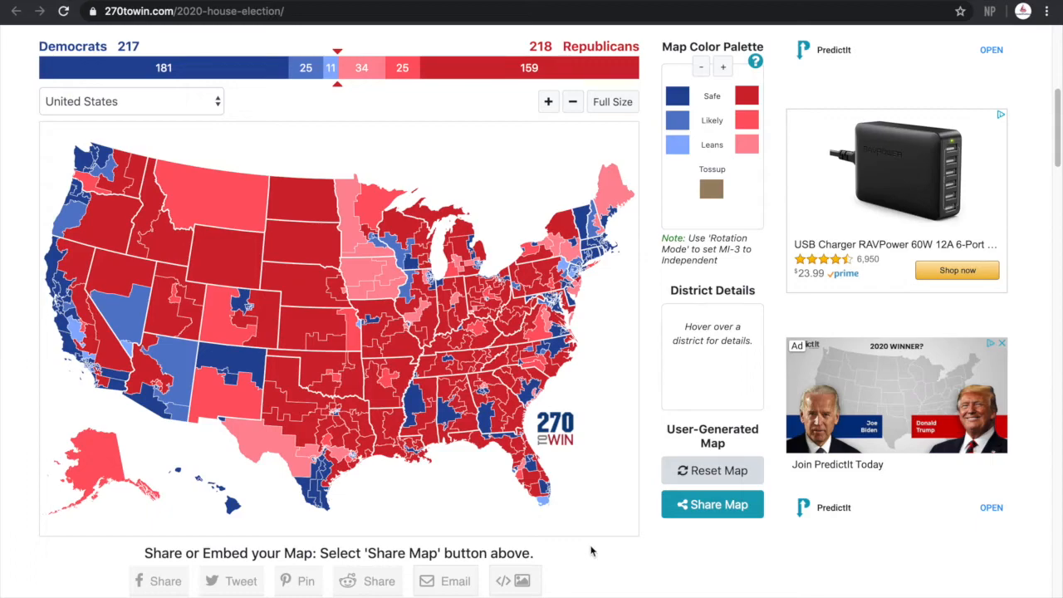